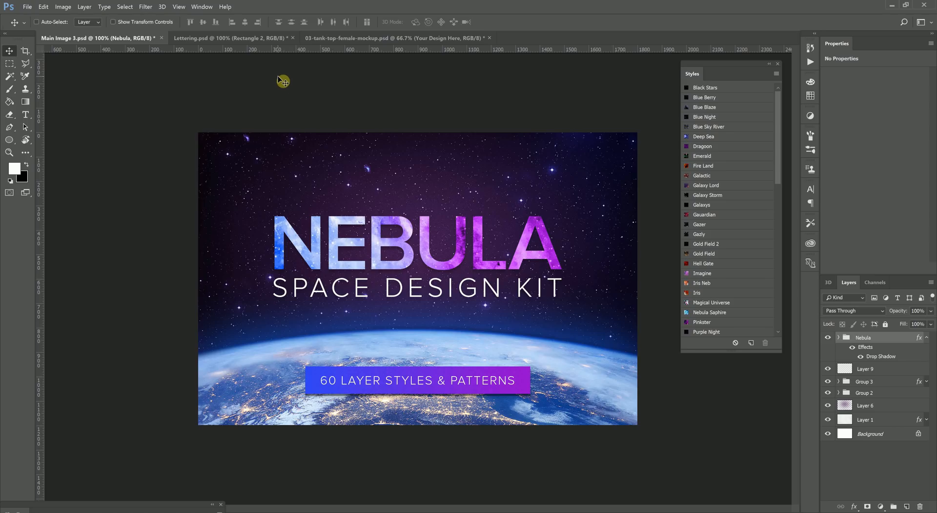
{"action": "mouse_move", "coordinate": [178, 6]}
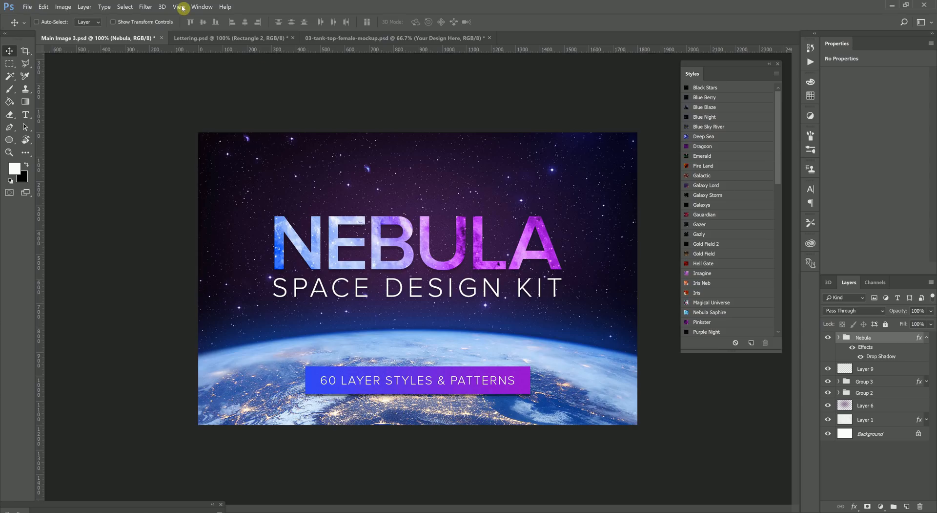
Bring up the Lettering document and open the Styles panel's Load Styles options
{"action": "left_click", "coordinate": [230, 37]}
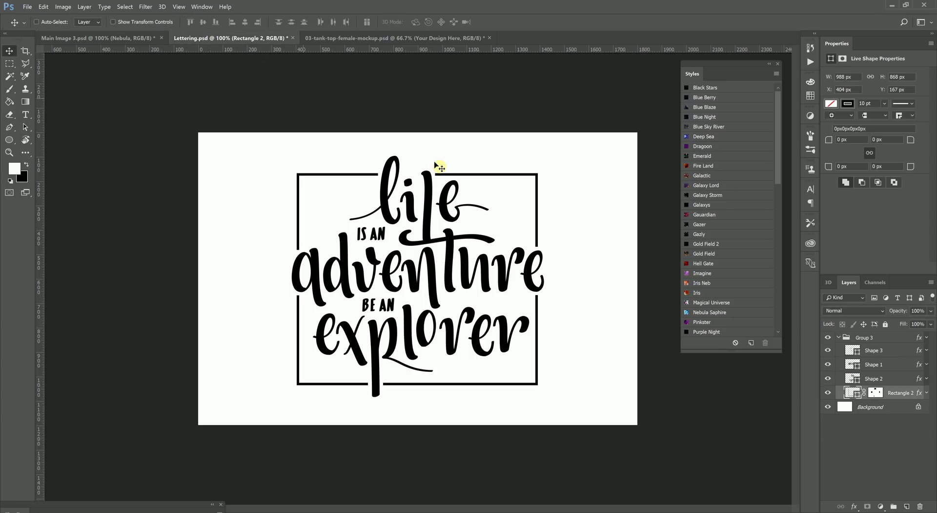
{"action": "mouse_move", "coordinate": [780, 69]}
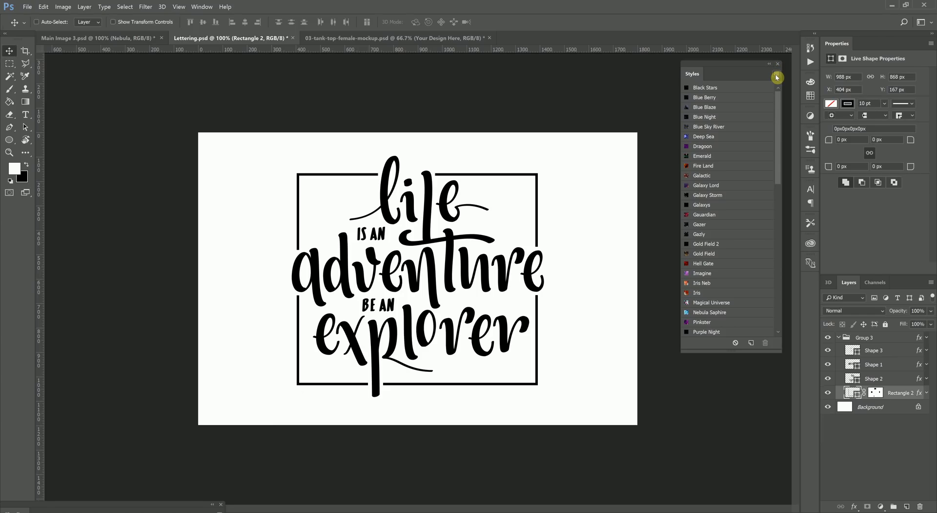
{"action": "mouse_move", "coordinate": [581, 96]}
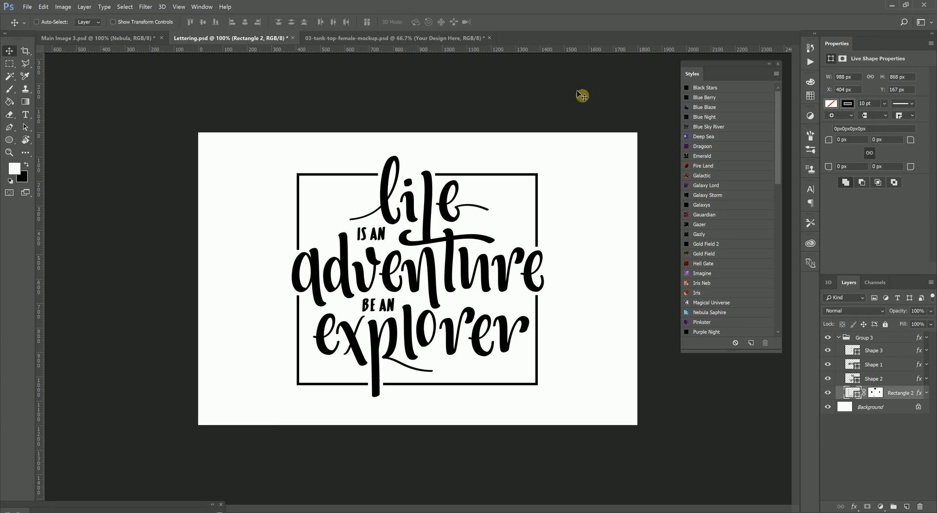
{"action": "left_click", "coordinate": [202, 6]}
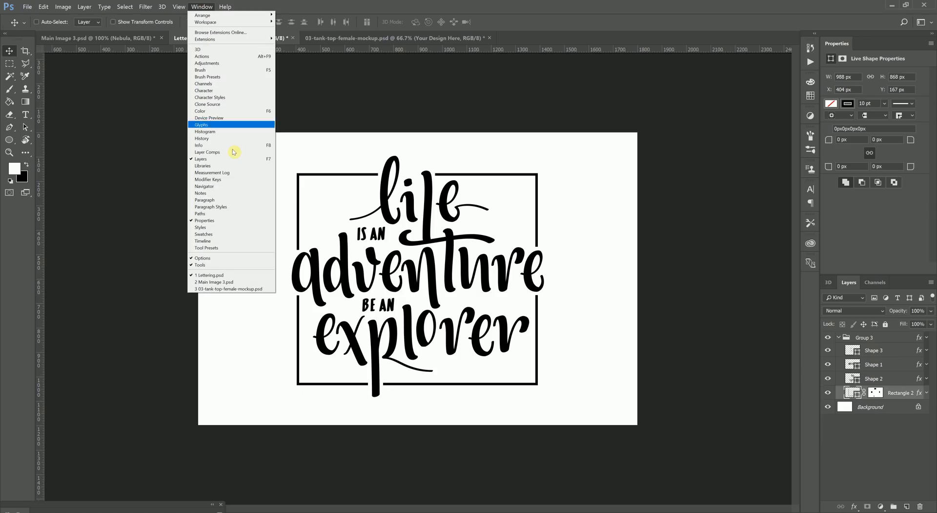
{"action": "left_click", "coordinate": [200, 227]}
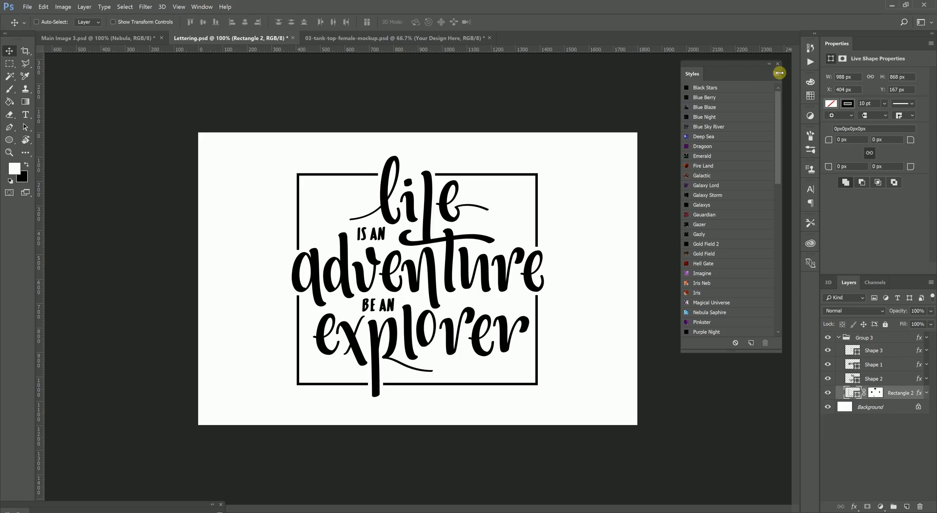
{"action": "left_click", "coordinate": [779, 73]}
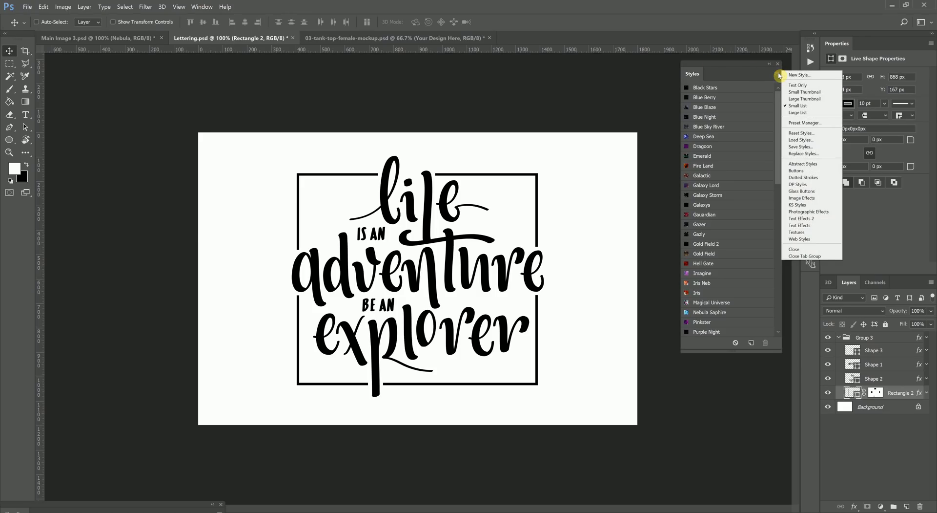
{"action": "mouse_move", "coordinate": [815, 140]}
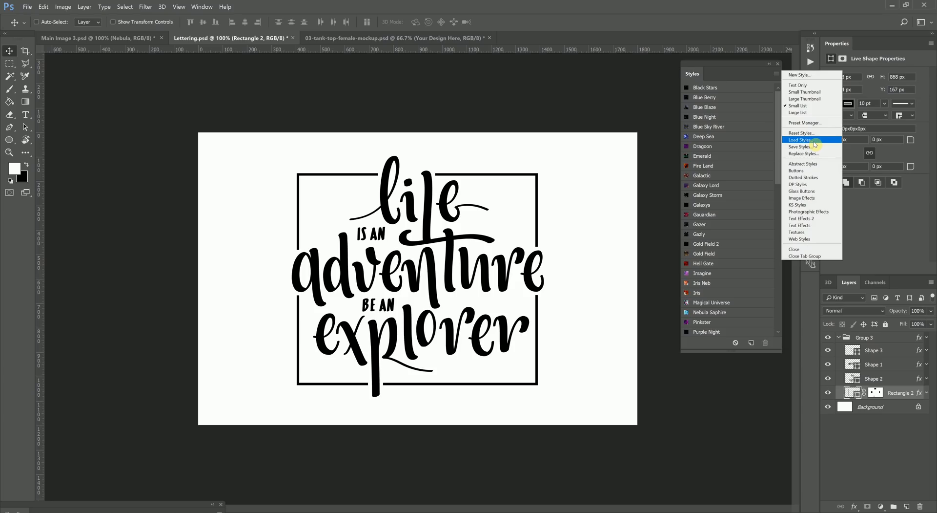
{"action": "mouse_move", "coordinate": [656, 89]}
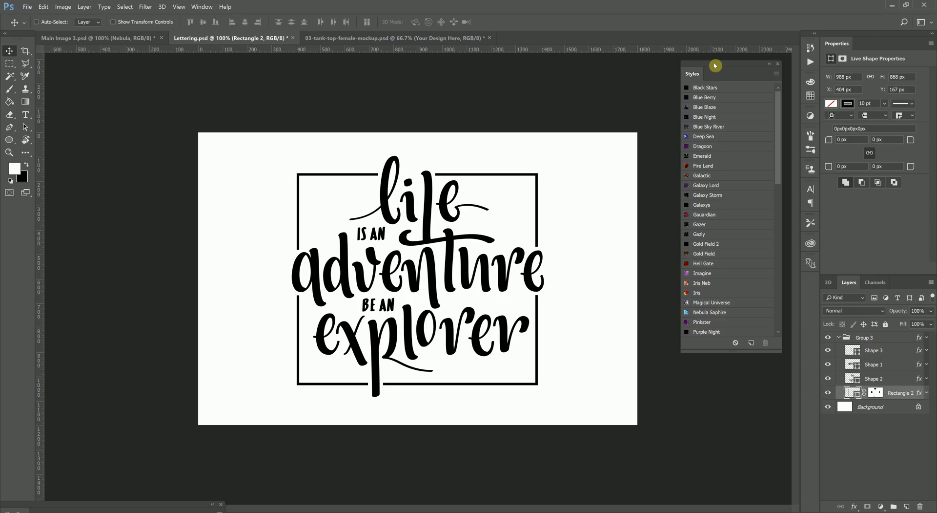
{"action": "mouse_move", "coordinate": [16, 108]}
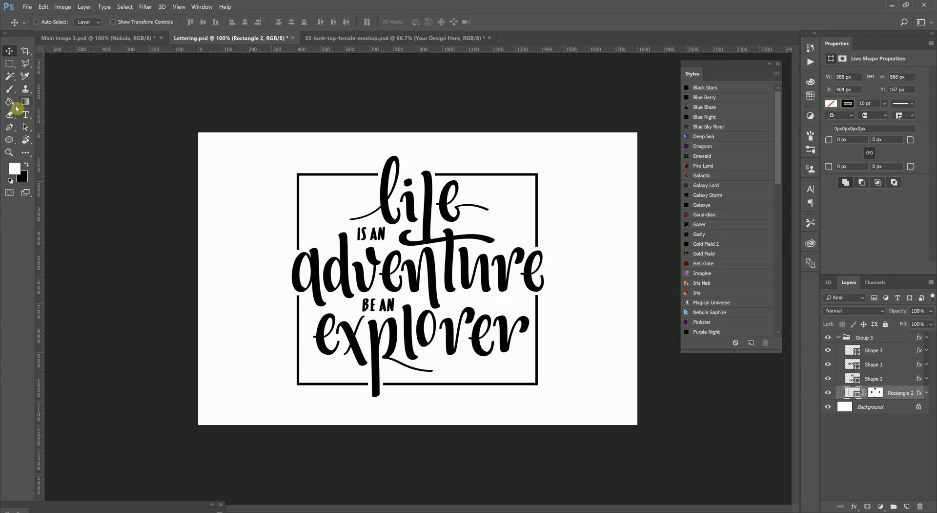
Set the Paint Bucket source to Pattern and open the pattern library options
{"action": "left_click", "coordinate": [10, 101]}
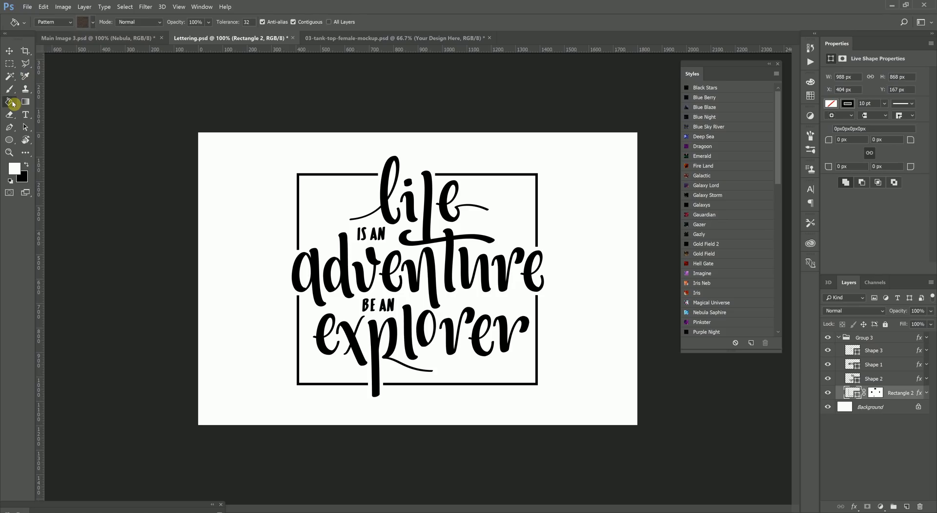
{"action": "left_click", "coordinate": [53, 21]}
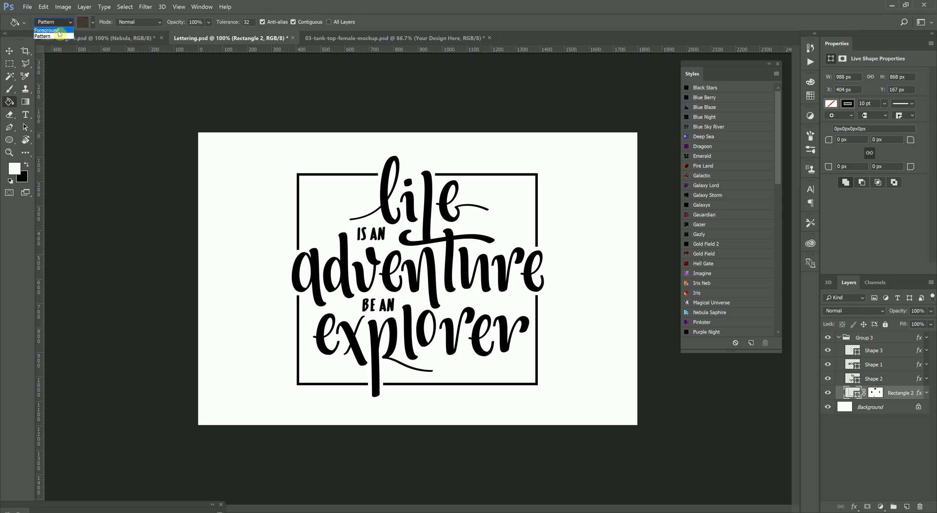
{"action": "mouse_move", "coordinate": [93, 28]}
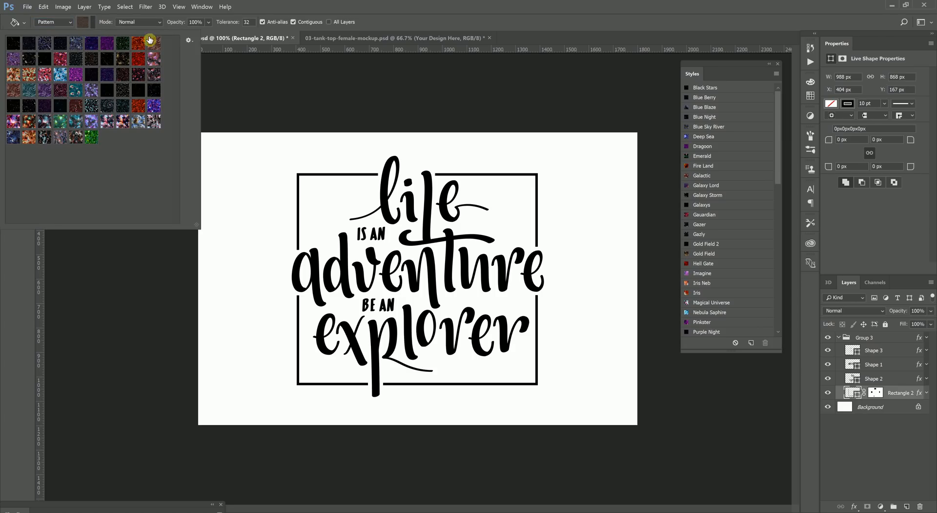
{"action": "left_click", "coordinate": [189, 41]}
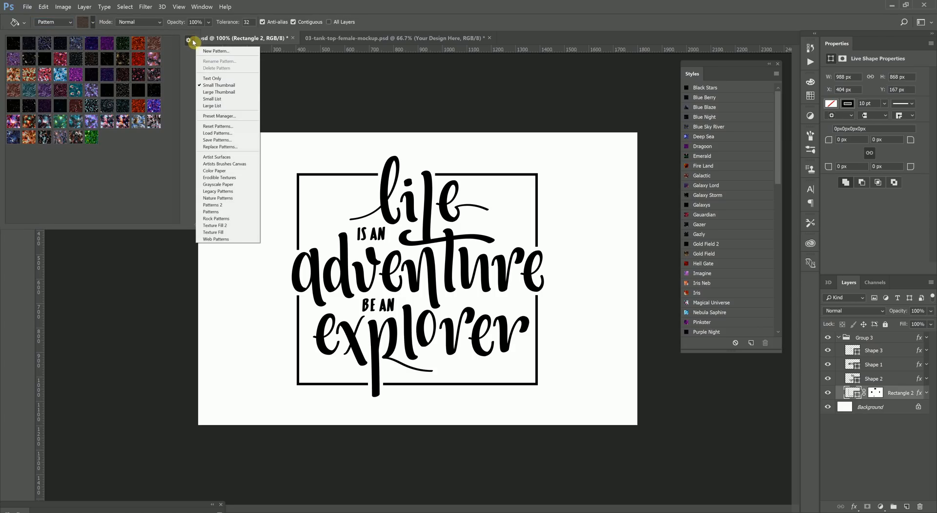
{"action": "mouse_move", "coordinate": [218, 126]}
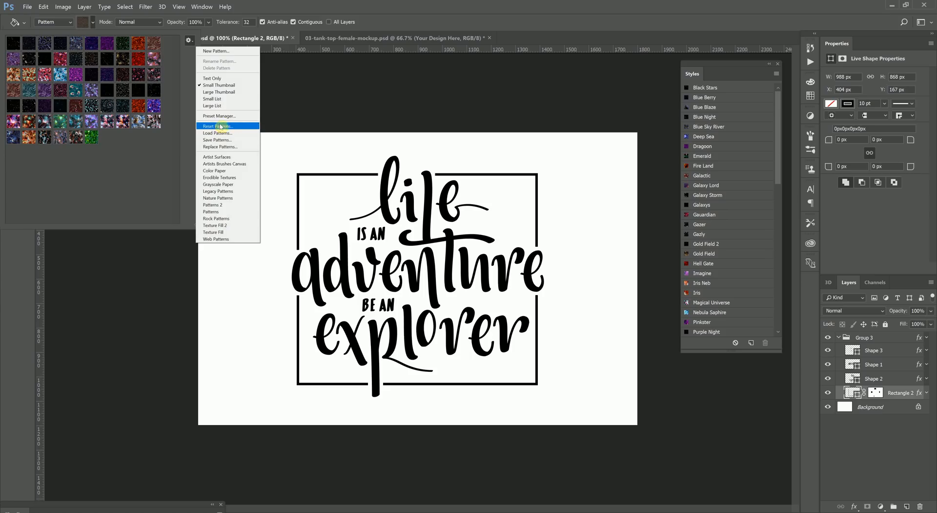
{"action": "mouse_move", "coordinate": [362, 3]}
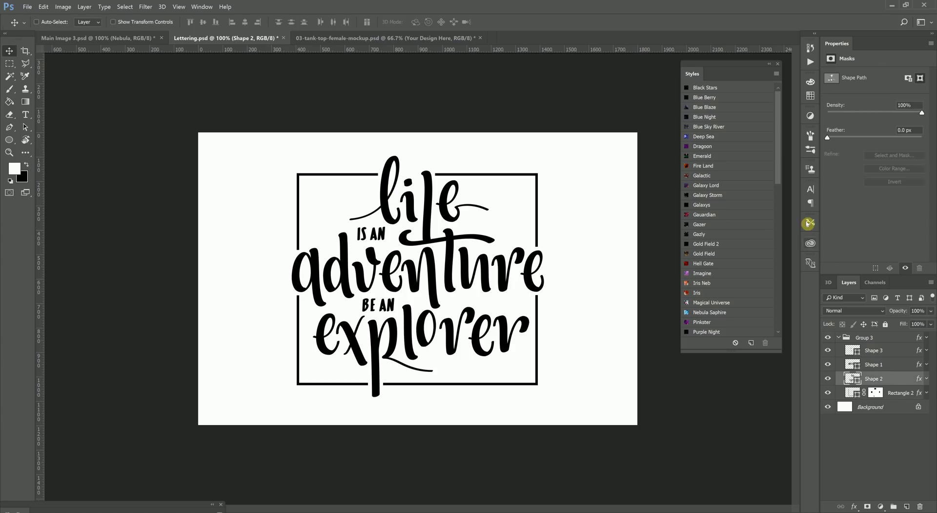
{"action": "mouse_move", "coordinate": [755, 141]}
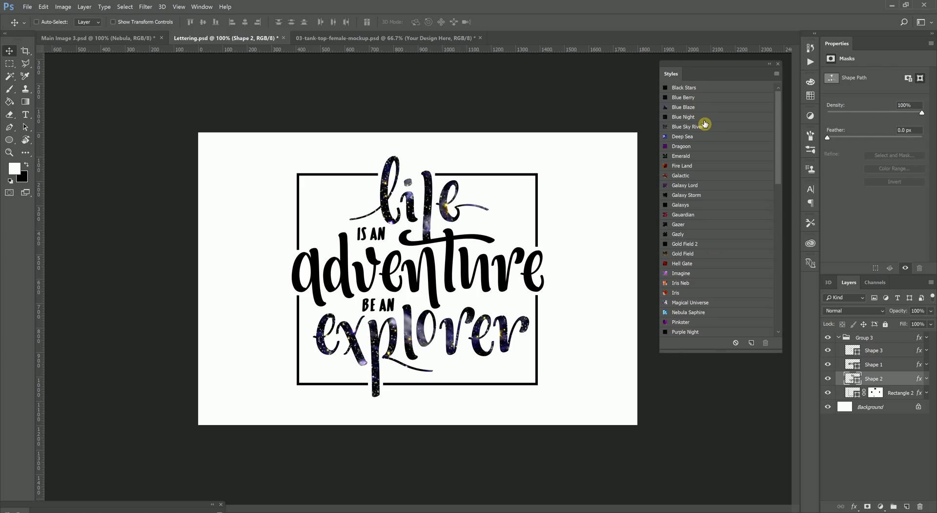
Try green, blue and red nebula styles on 'life' and 'explorer', settling on red
{"action": "left_click", "coordinate": [680, 175]}
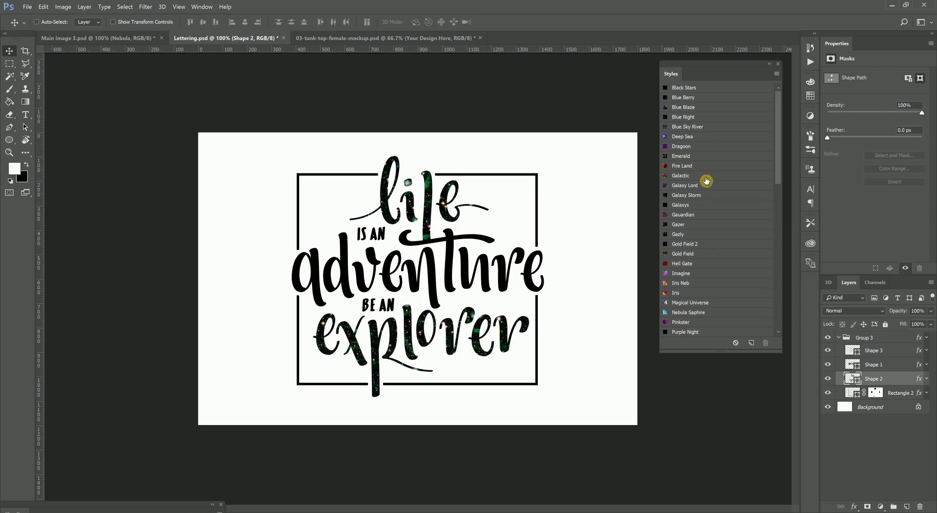
{"action": "left_click", "coordinate": [682, 239]}
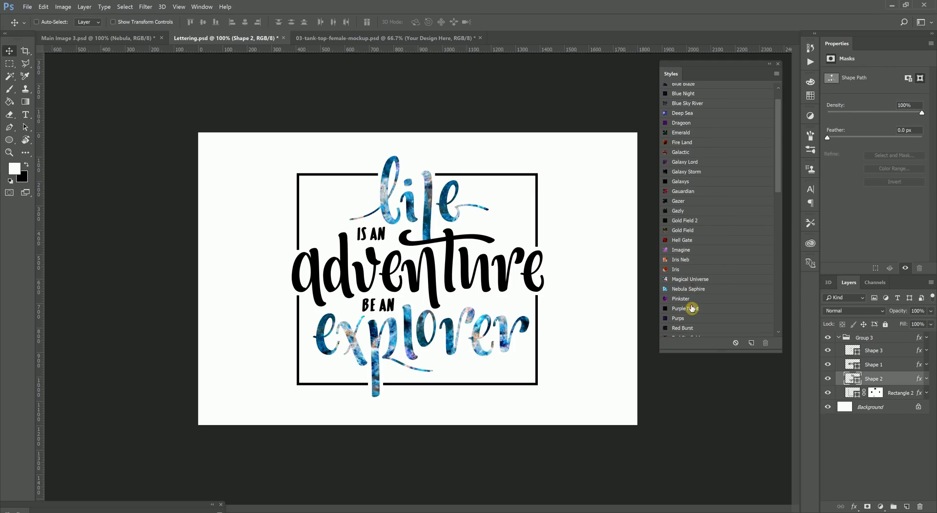
{"action": "left_click", "coordinate": [679, 307]}
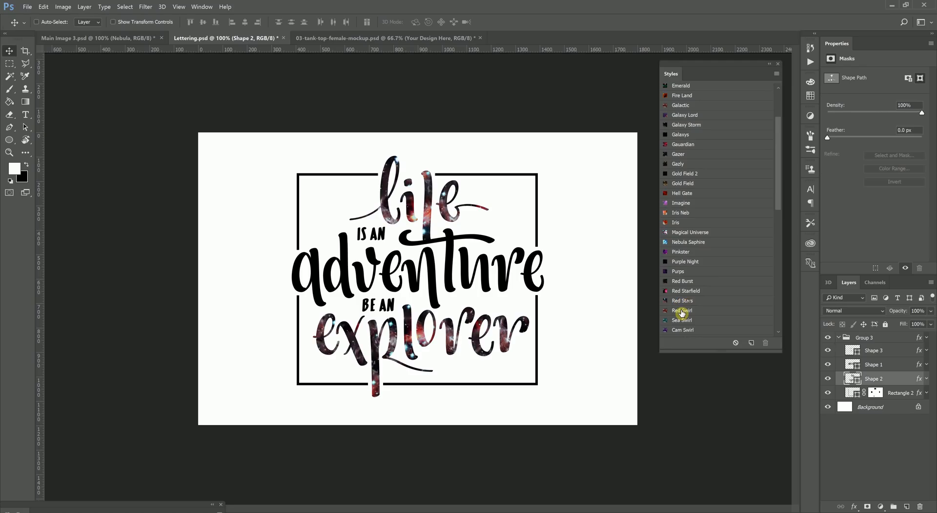
{"action": "left_click", "coordinate": [683, 301]}
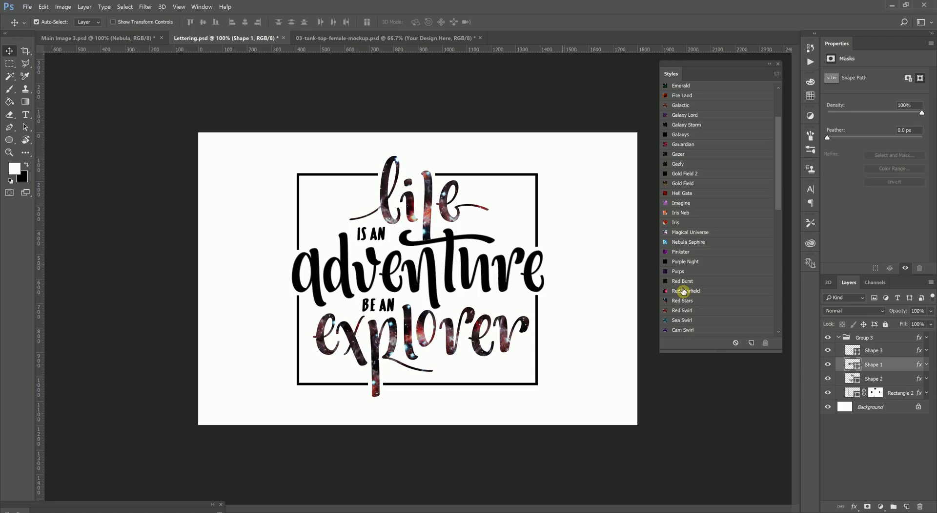
Try dark red, blue, pink, fiery red and purple-pink nebula styles on 'adventure'
{"action": "left_click", "coordinate": [682, 281]}
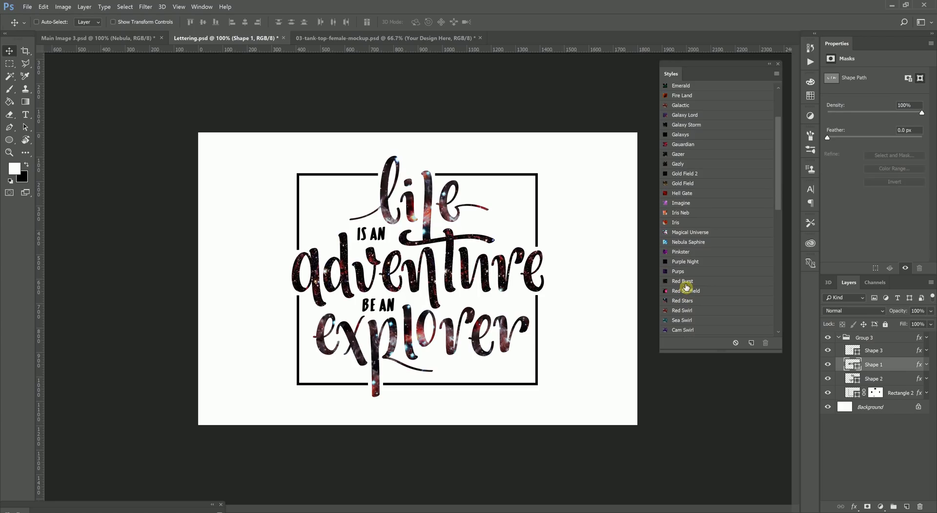
{"action": "left_click", "coordinate": [688, 241]}
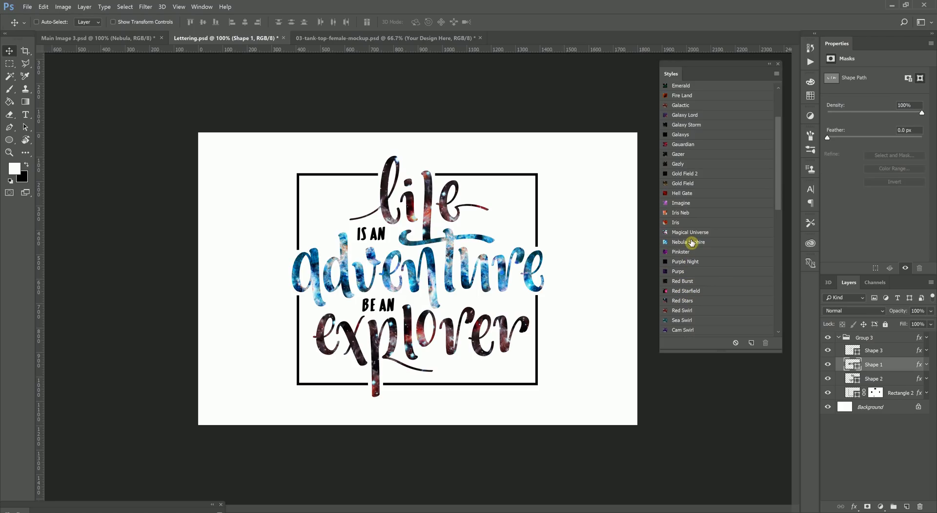
{"action": "left_click", "coordinate": [690, 232]}
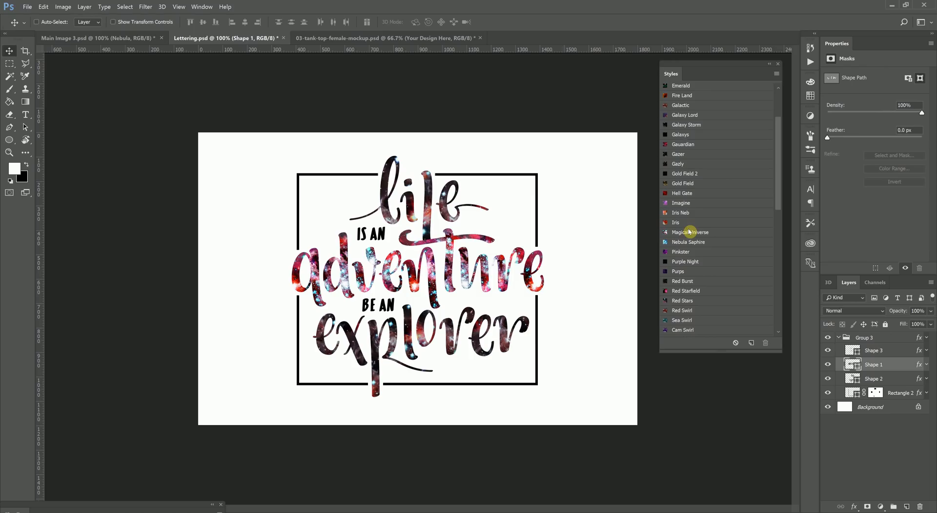
{"action": "left_click", "coordinate": [676, 213]}
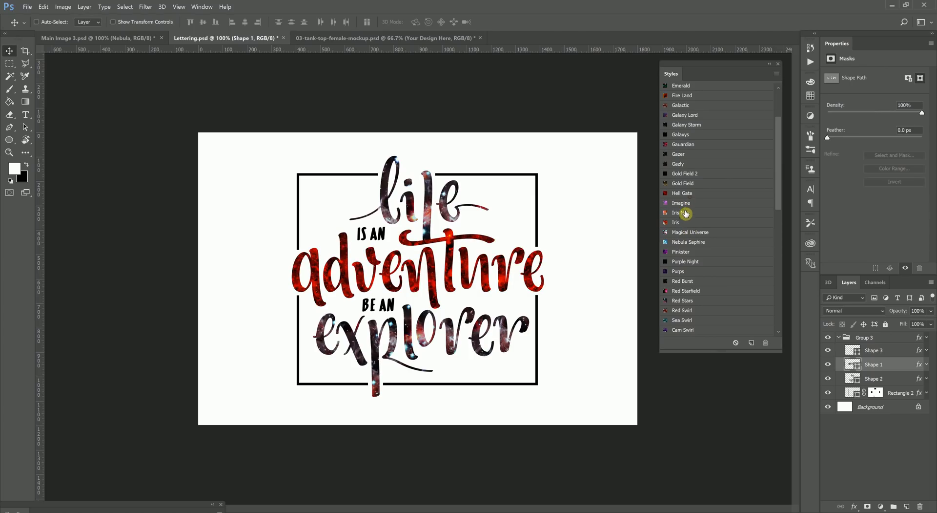
{"action": "mouse_move", "coordinate": [687, 209]}
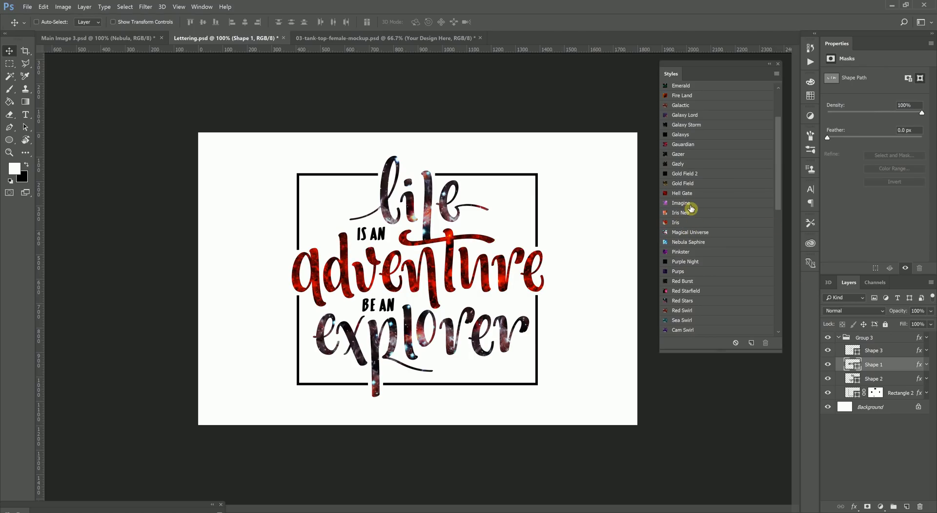
{"action": "left_click", "coordinate": [682, 183]}
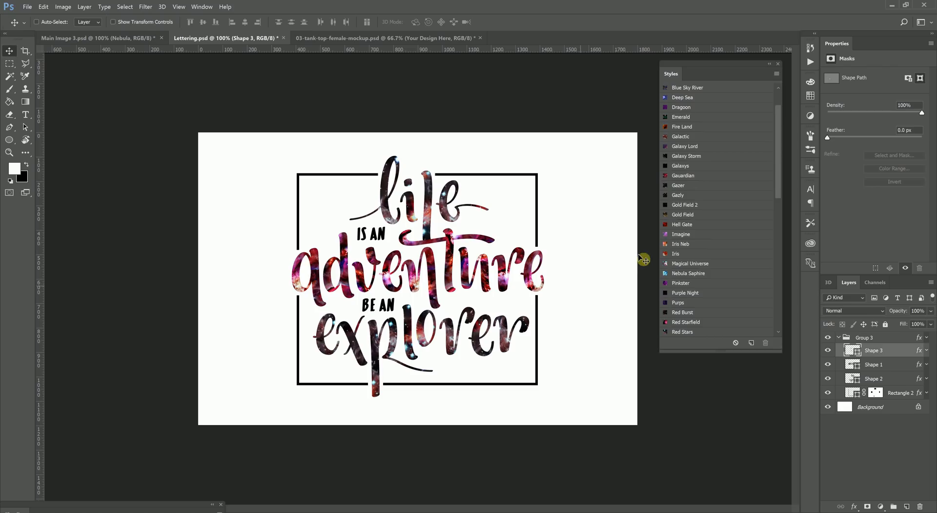
{"action": "scroll", "scroll_direction": "down", "scroll_amount": 3}
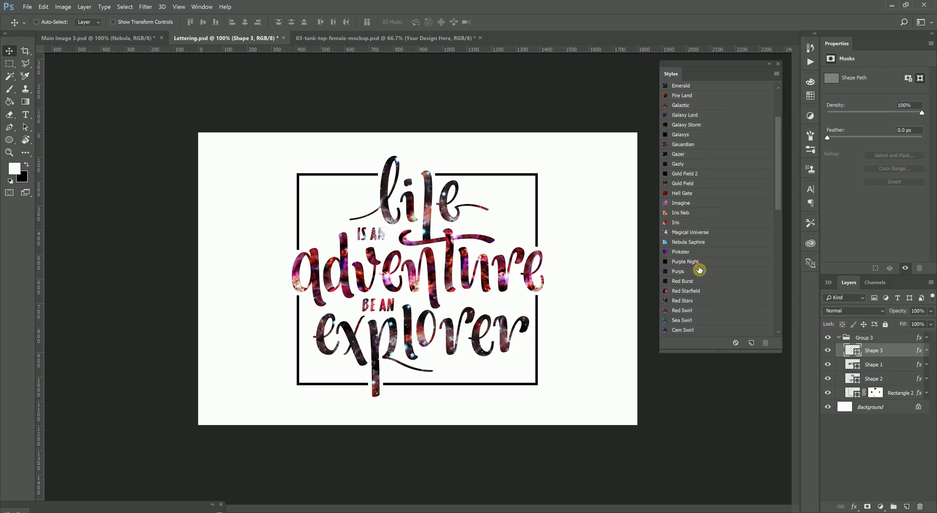
{"action": "scroll", "scroll_direction": "down", "scroll_amount": 3}
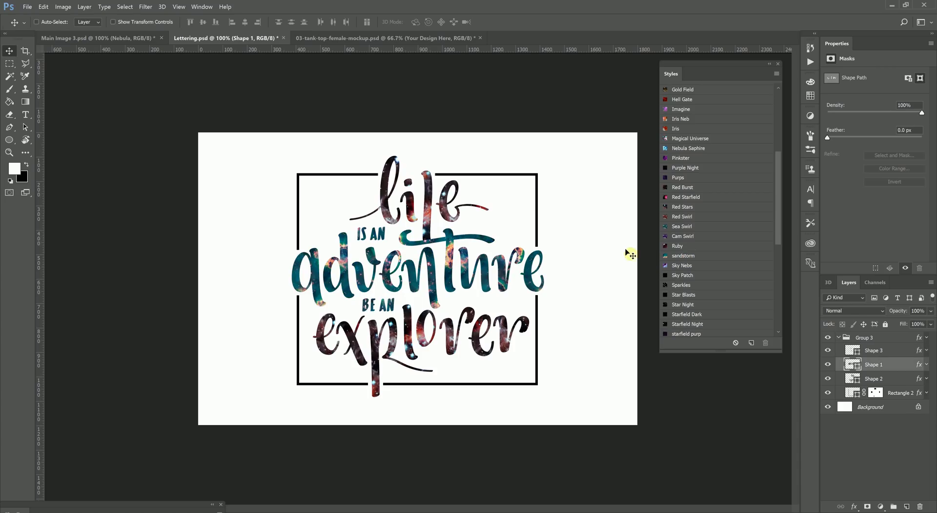
Give the Rectangle 2 frame layer a red starry nebula style
{"action": "left_click", "coordinate": [873, 392]}
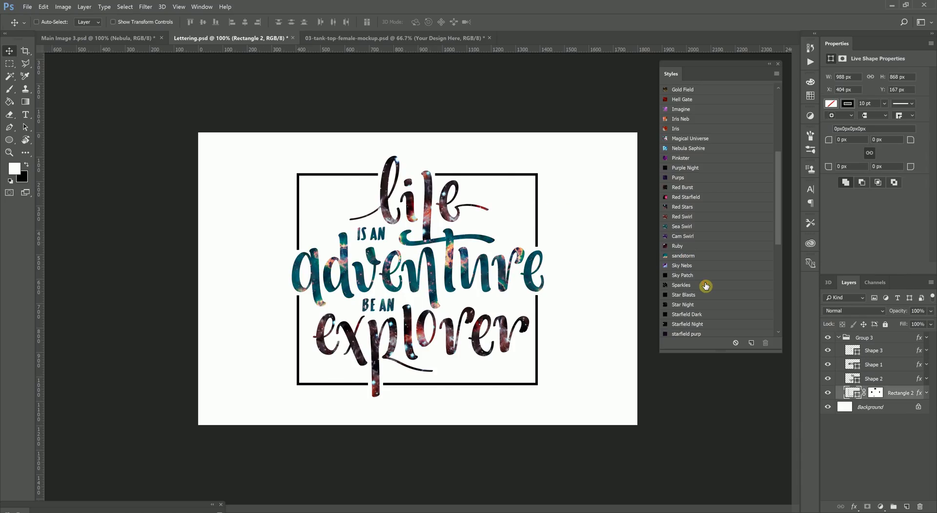
{"action": "left_click", "coordinate": [682, 216]}
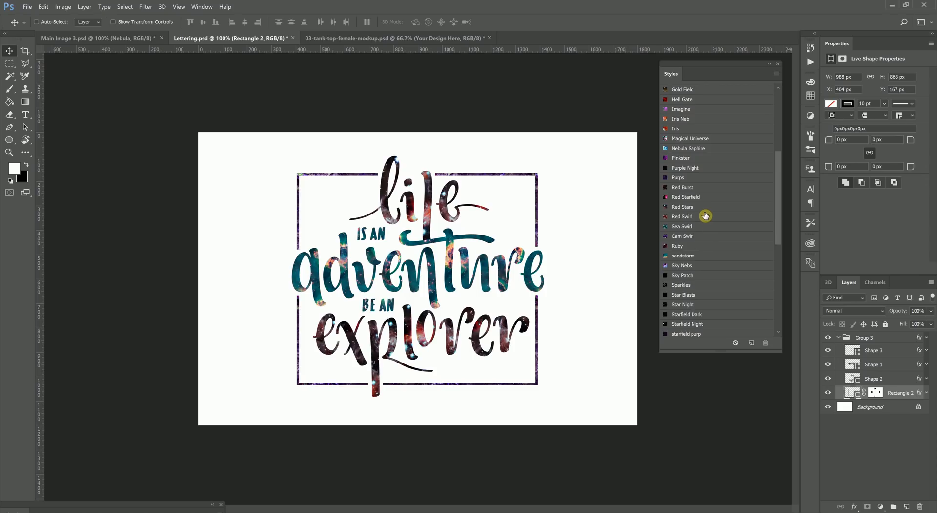
{"action": "scroll", "scroll_direction": "up", "scroll_amount": 3}
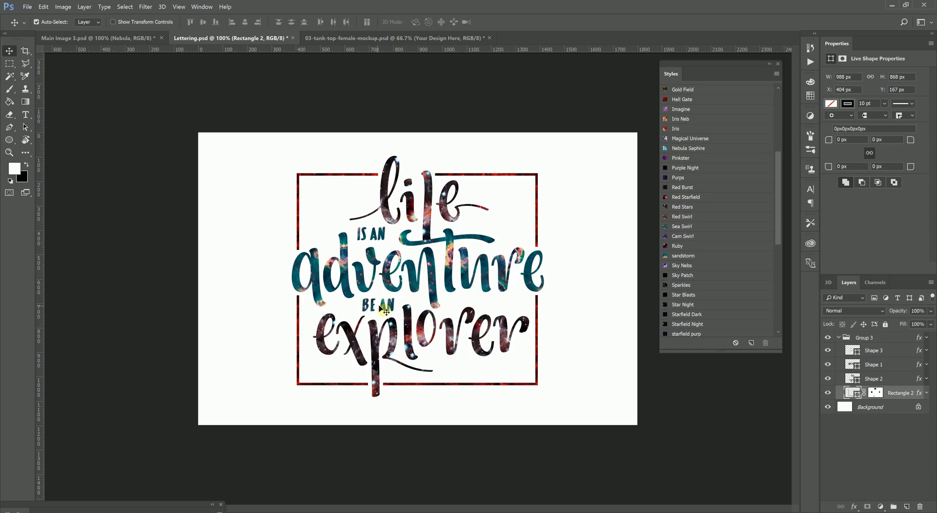
Apply the red Hell Gate style to the Shape 3 words 'is an' and 'be an'
{"action": "left_click", "coordinate": [873, 350]}
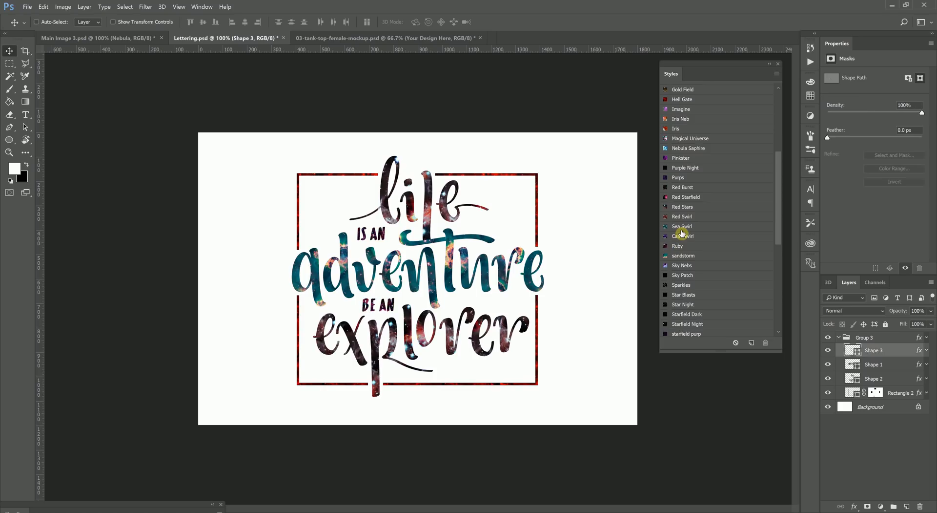
{"action": "scroll", "scroll_direction": "up", "scroll_amount": 3}
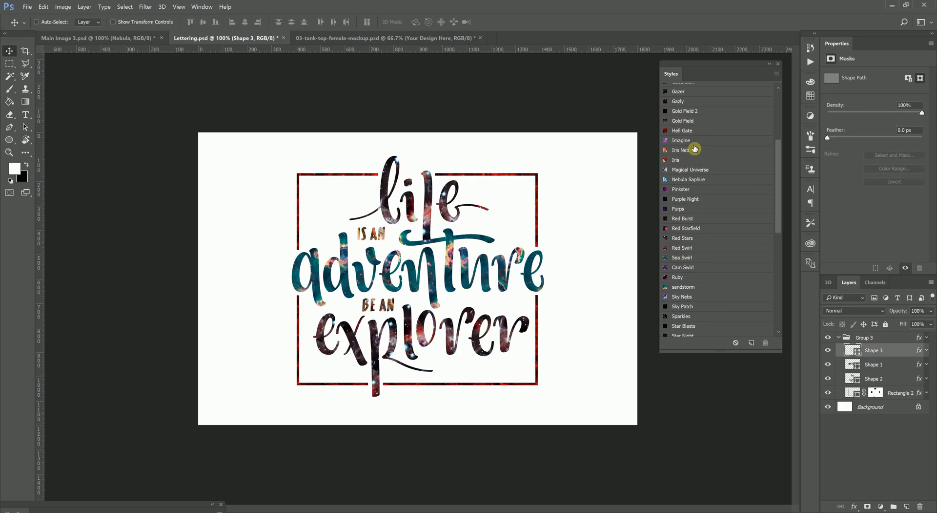
{"action": "mouse_move", "coordinate": [695, 126]}
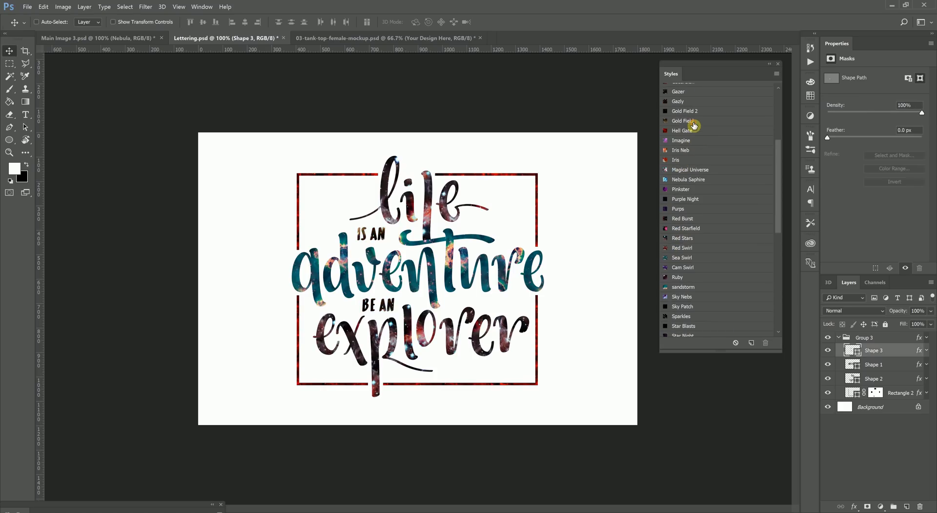
{"action": "mouse_move", "coordinate": [689, 139]}
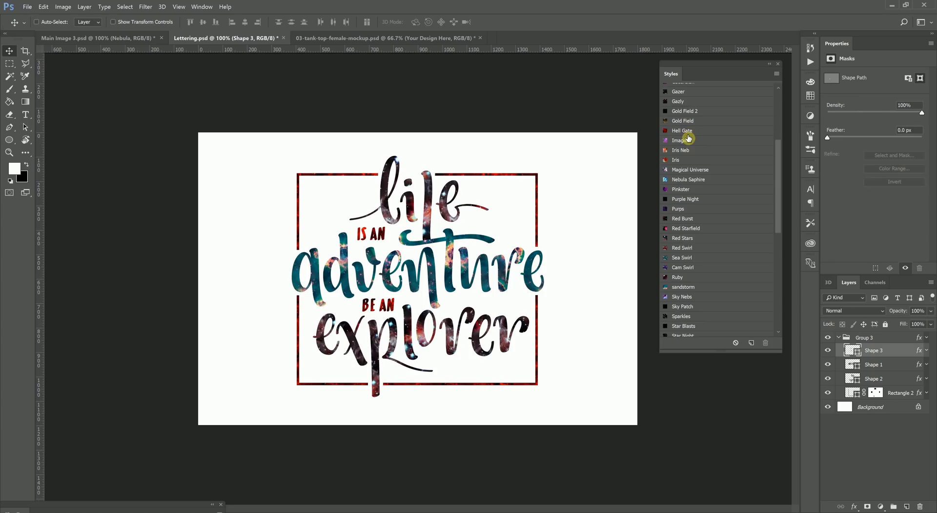
{"action": "left_click", "coordinate": [874, 364]}
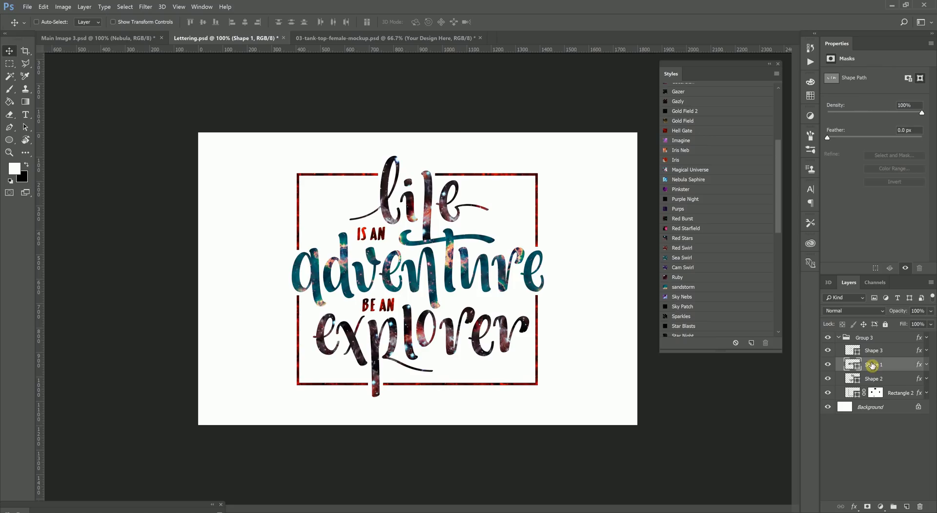
{"action": "mouse_move", "coordinate": [363, 37]}
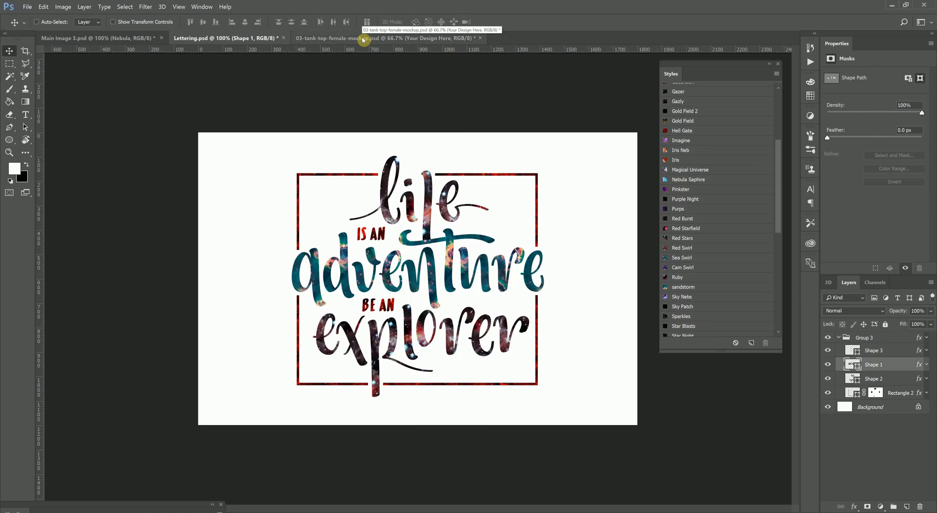
Open the tank-top mockup's Your Design Here smart object for editing
{"action": "left_click", "coordinate": [370, 37]}
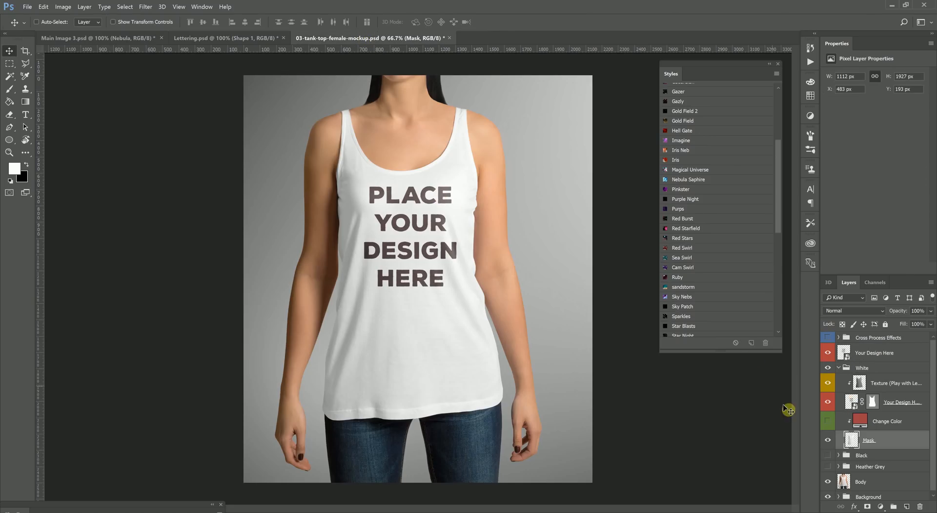
{"action": "left_click", "coordinate": [873, 352]}
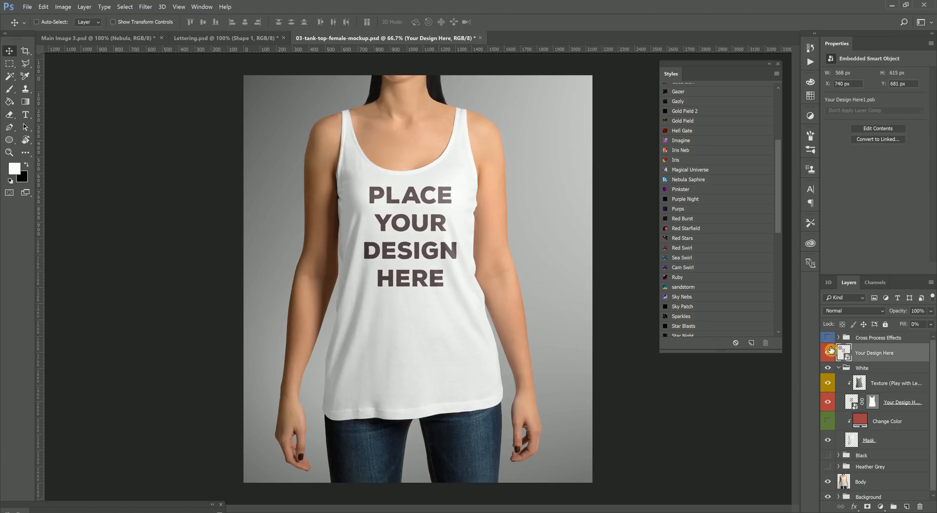
{"action": "double_click", "coordinate": [844, 352]}
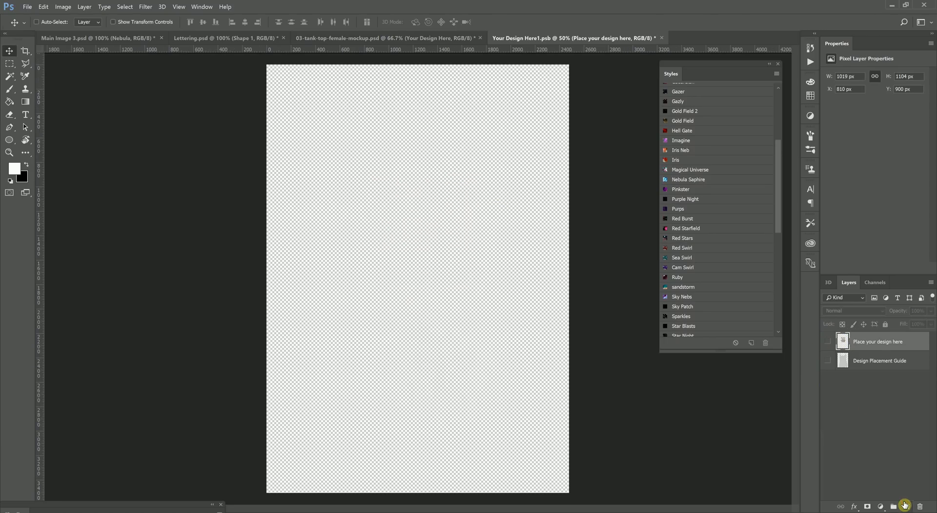
Add a new layer to the design and set the Paint Bucket to Pattern
{"action": "left_click", "coordinate": [904, 507]}
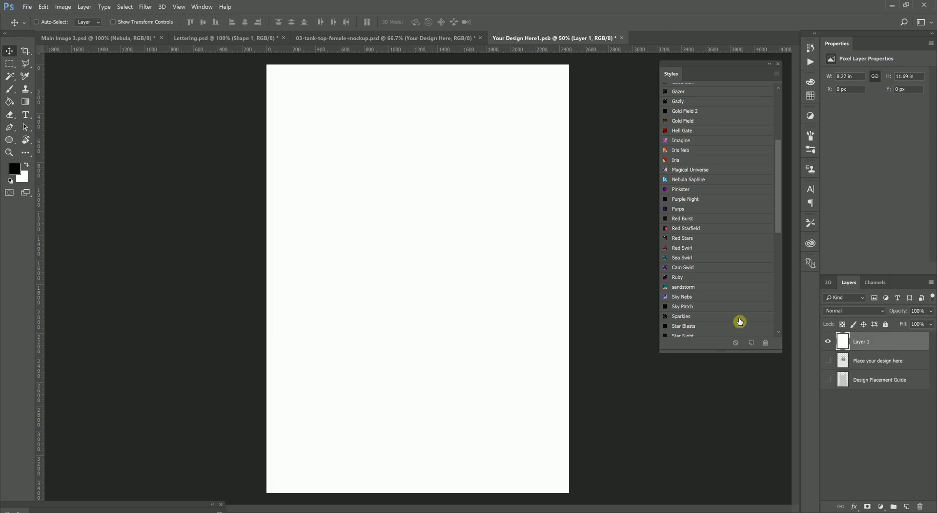
{"action": "left_click", "coordinate": [10, 102]}
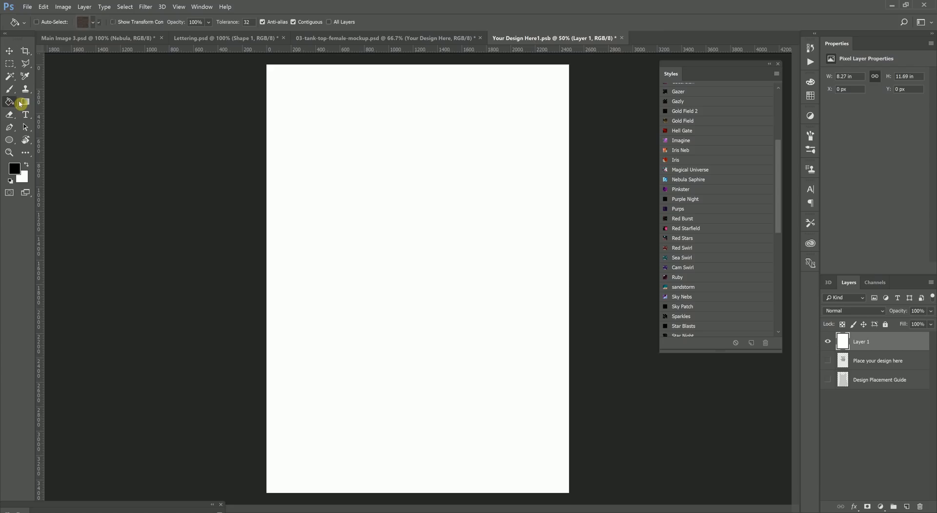
{"action": "left_click", "coordinate": [21, 102]}
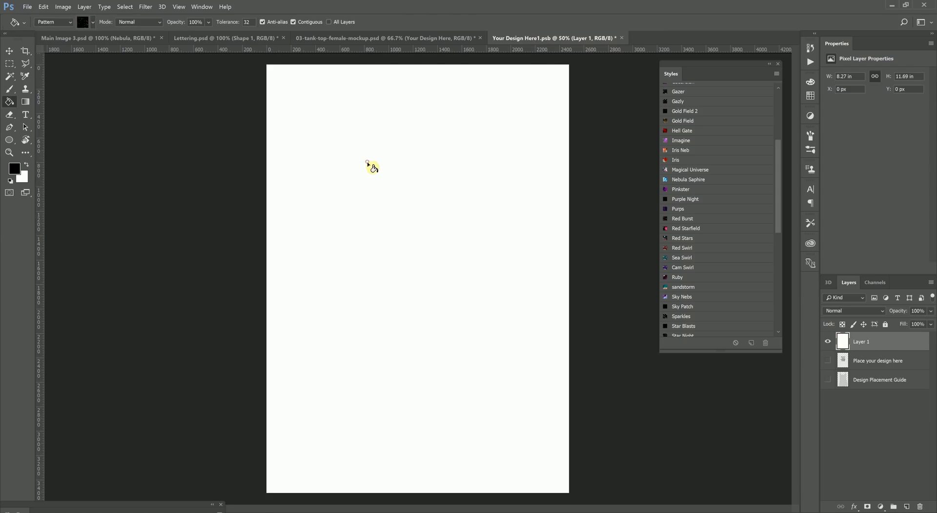
{"action": "mouse_move", "coordinate": [812, 395]}
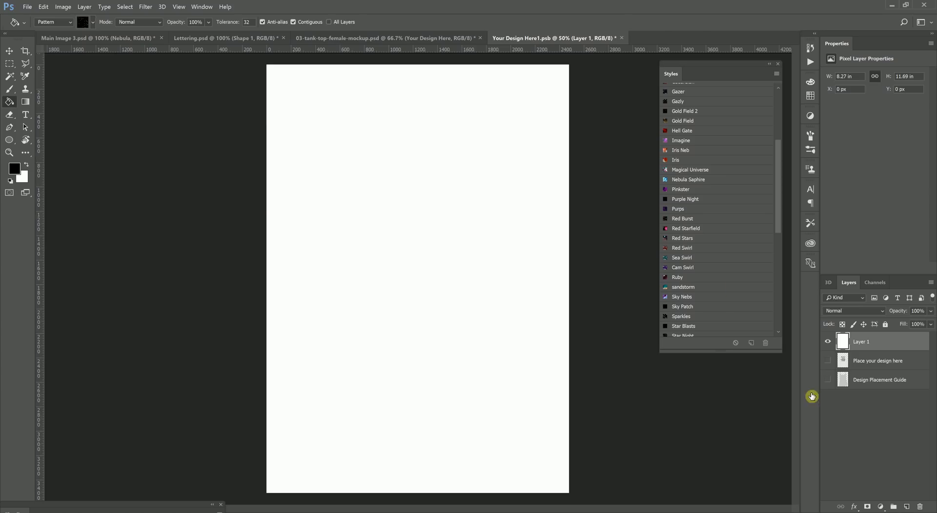
{"action": "right_click", "coordinate": [860, 341]}
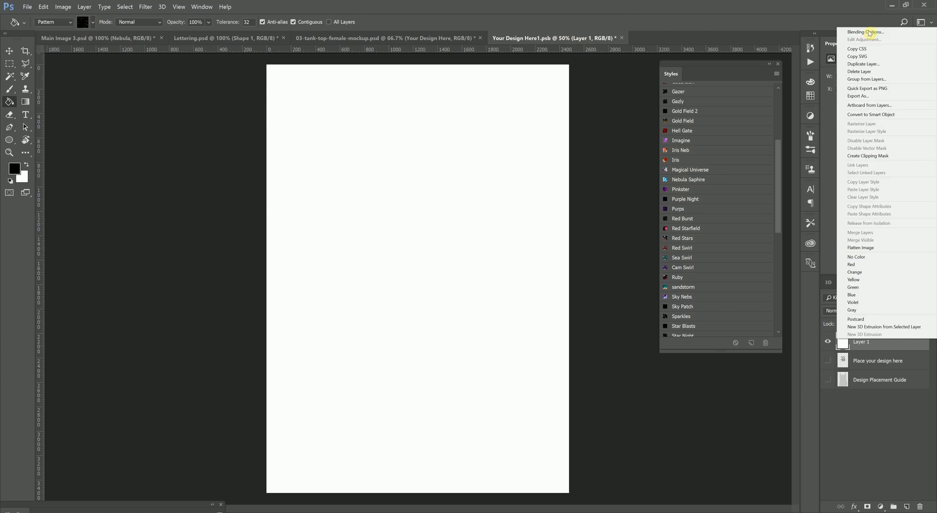
{"action": "mouse_move", "coordinate": [865, 31]}
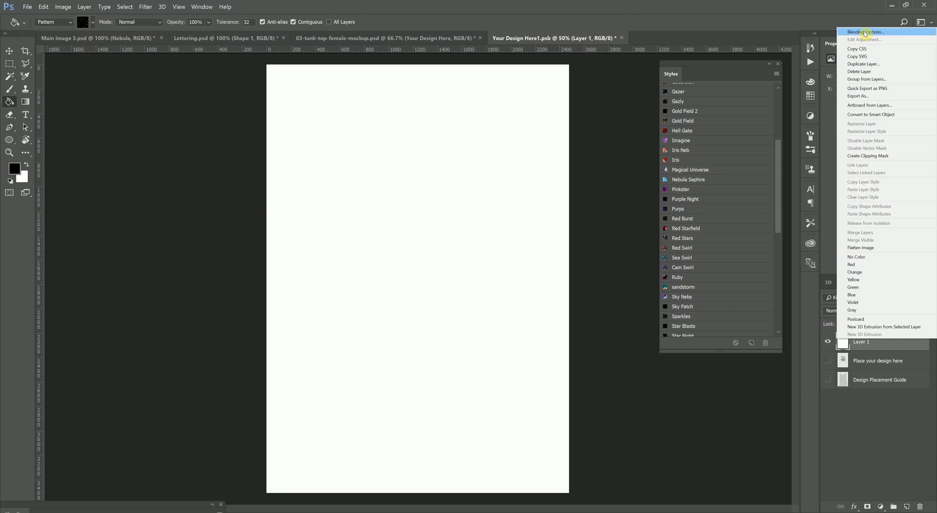
{"action": "mouse_move", "coordinate": [879, 95]}
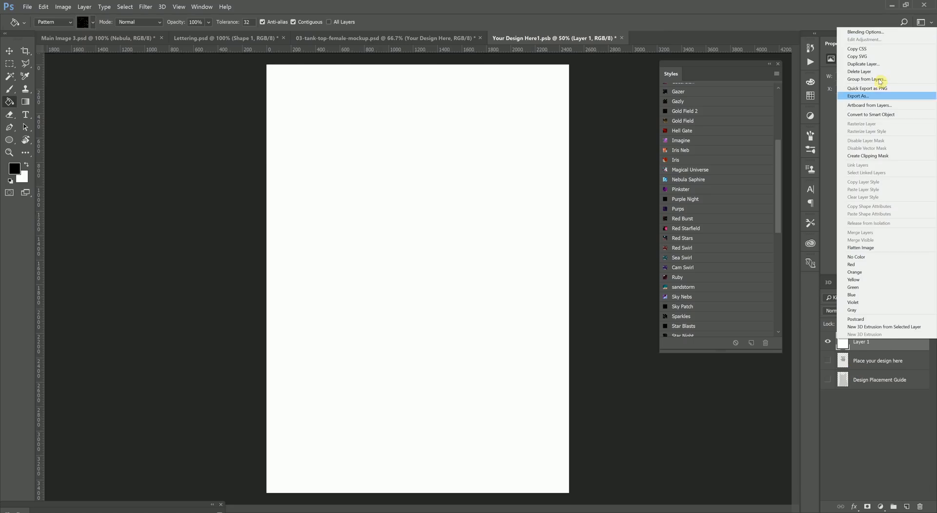
Add a default Pattern Overlay with a reddish-brown galaxy pattern to the new layer
{"action": "left_click", "coordinate": [865, 32]}
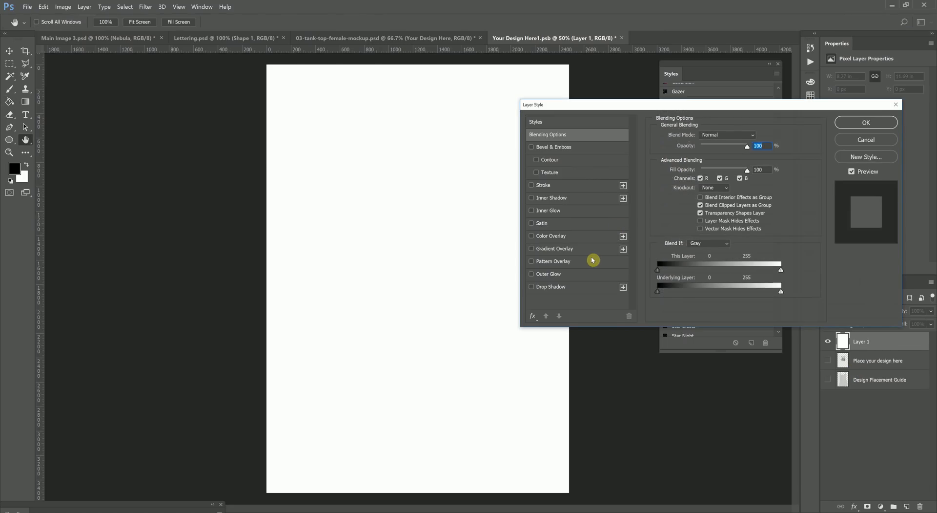
{"action": "left_click", "coordinate": [531, 261]}
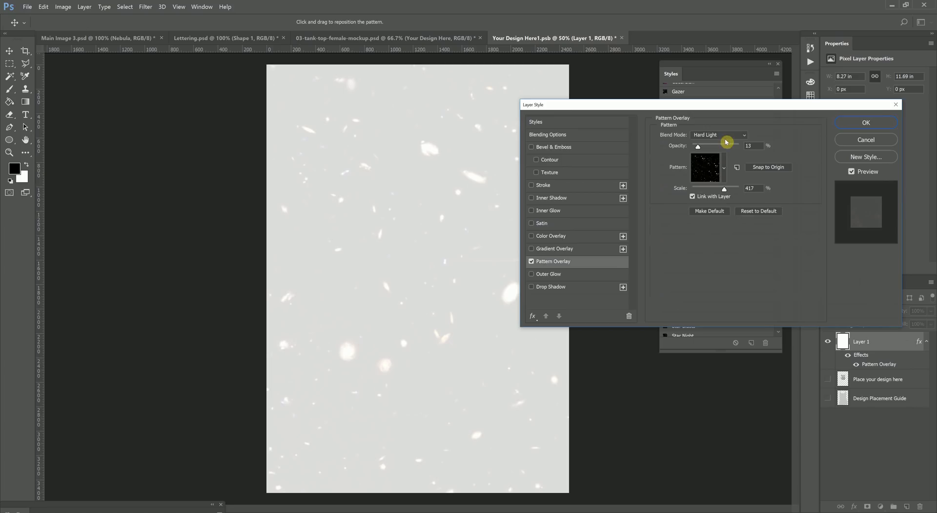
{"action": "left_click", "coordinate": [719, 134]}
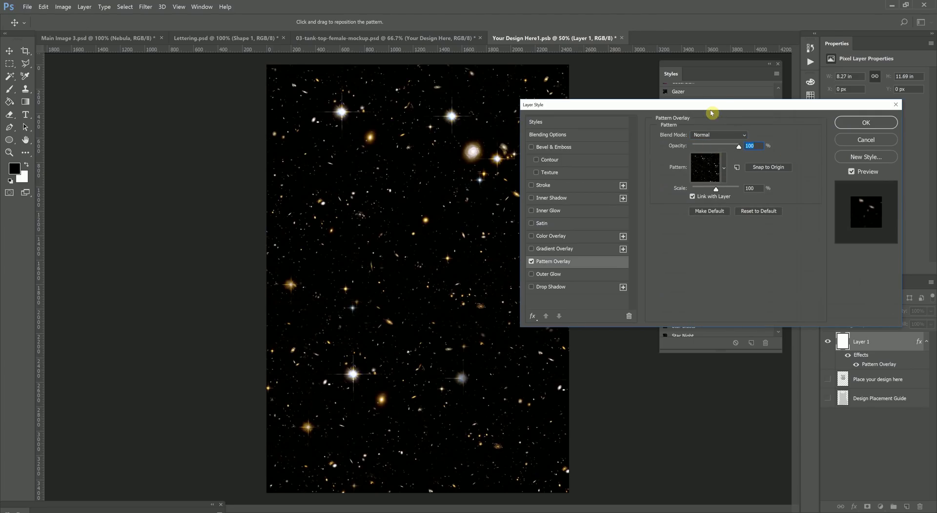
{"action": "left_click", "coordinate": [723, 166]}
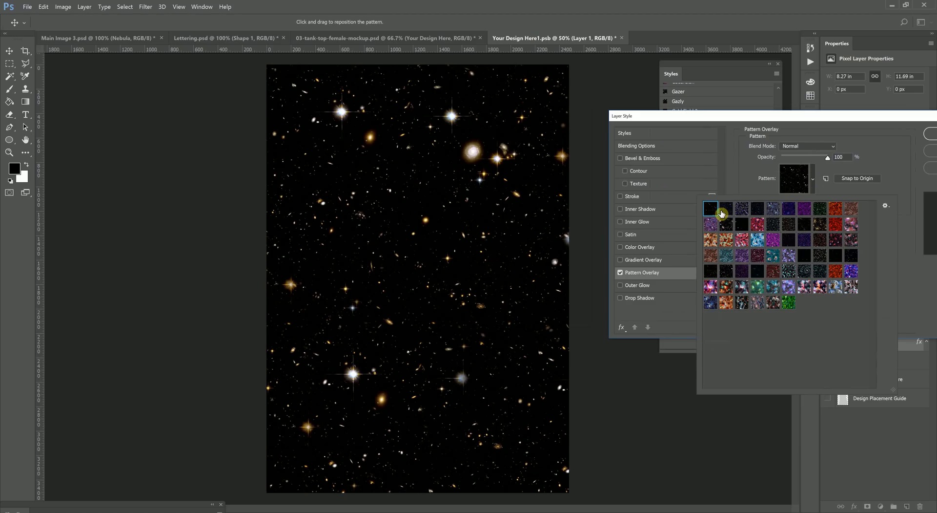
{"action": "mouse_move", "coordinate": [725, 215]}
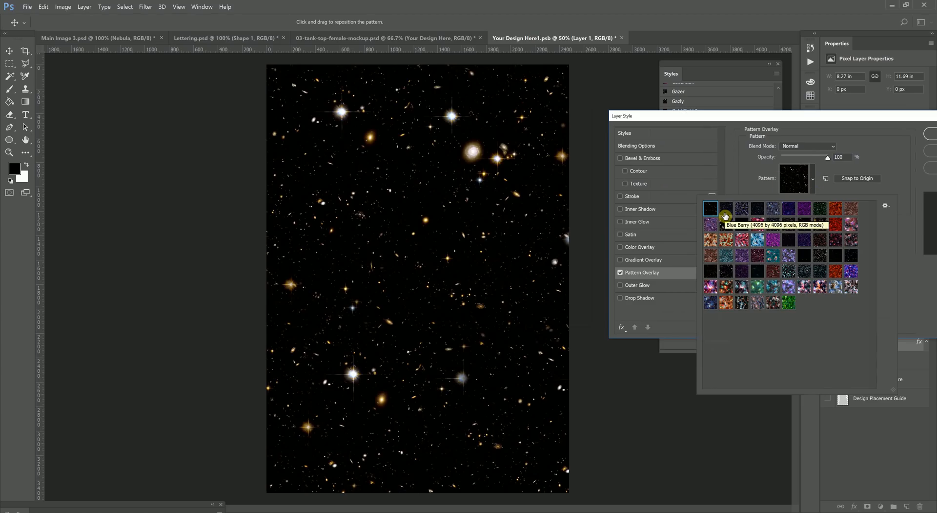
{"action": "left_click", "coordinate": [726, 216]}
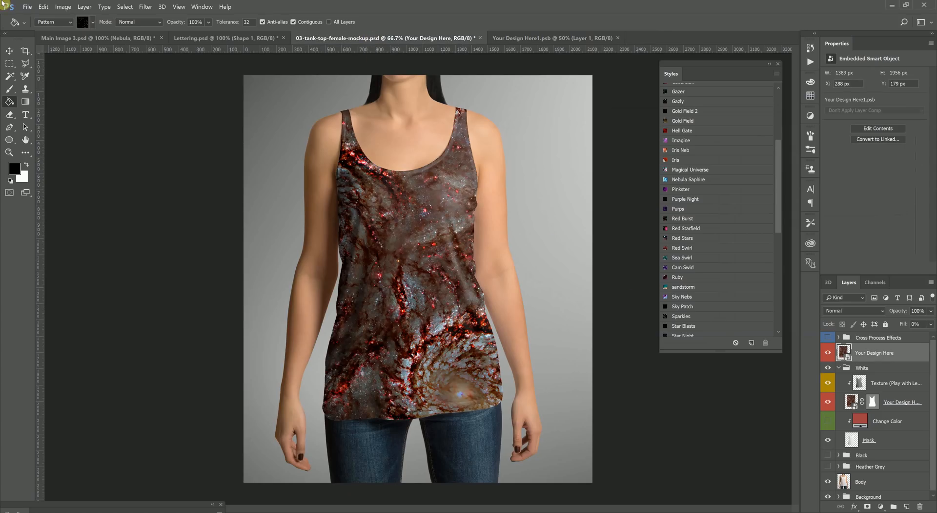
Reopen the layer's Pattern Overlay settings and change the pattern scale, entering 10
{"action": "left_click", "coordinate": [9, 50]}
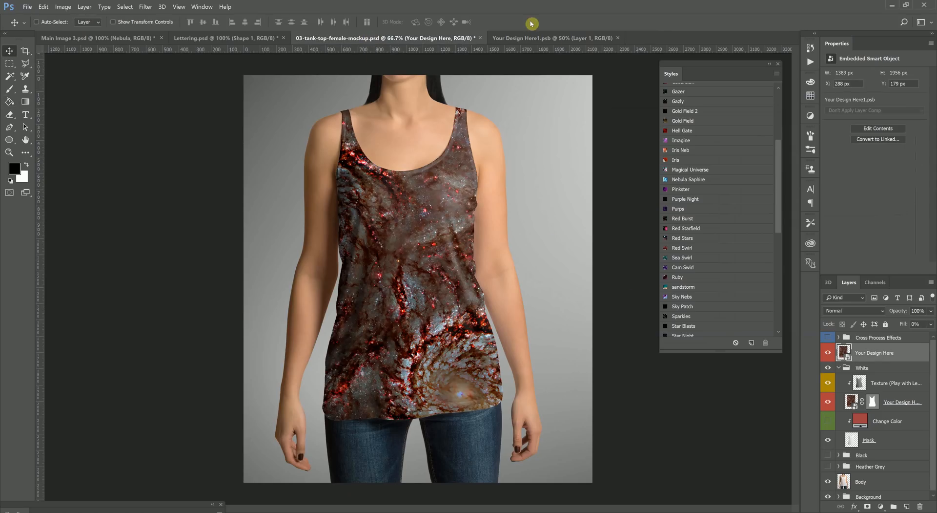
{"action": "left_click", "coordinate": [550, 38]}
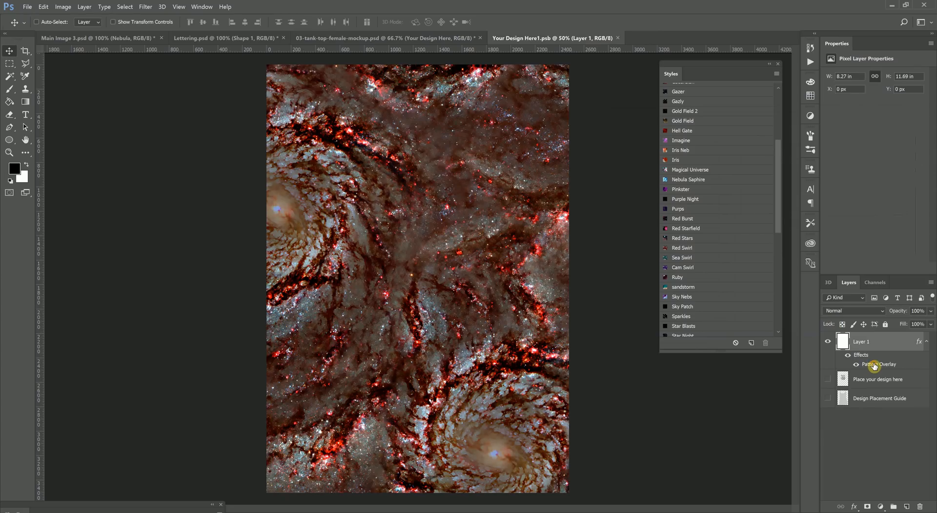
{"action": "double_click", "coordinate": [879, 364]}
{"action": "type", "text": "75"}
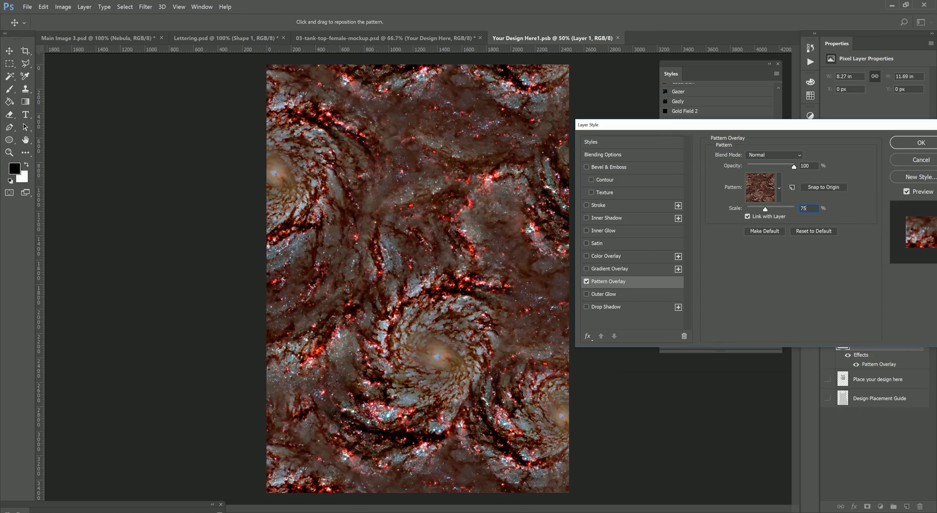
{"action": "triple_click", "coordinate": [808, 208]}
{"action": "type", "text": "50"}
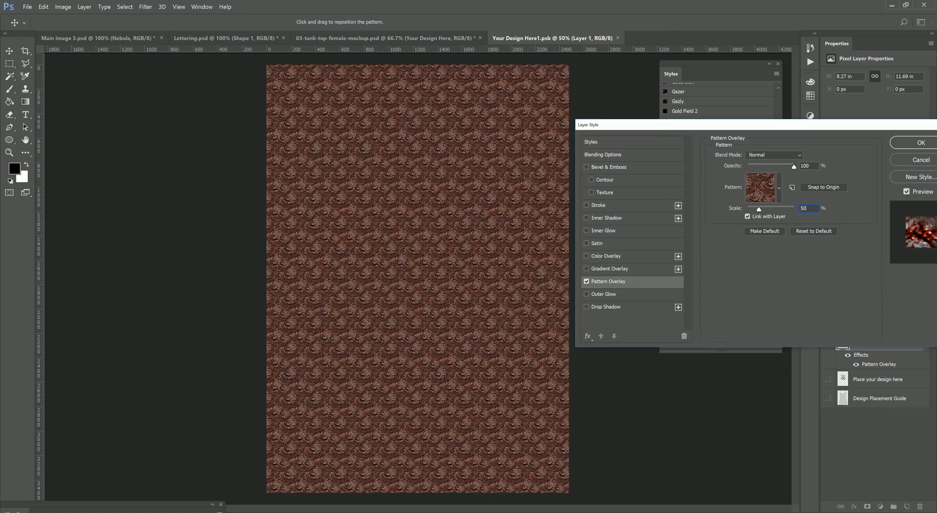
{"action": "triple_click", "coordinate": [807, 207]}
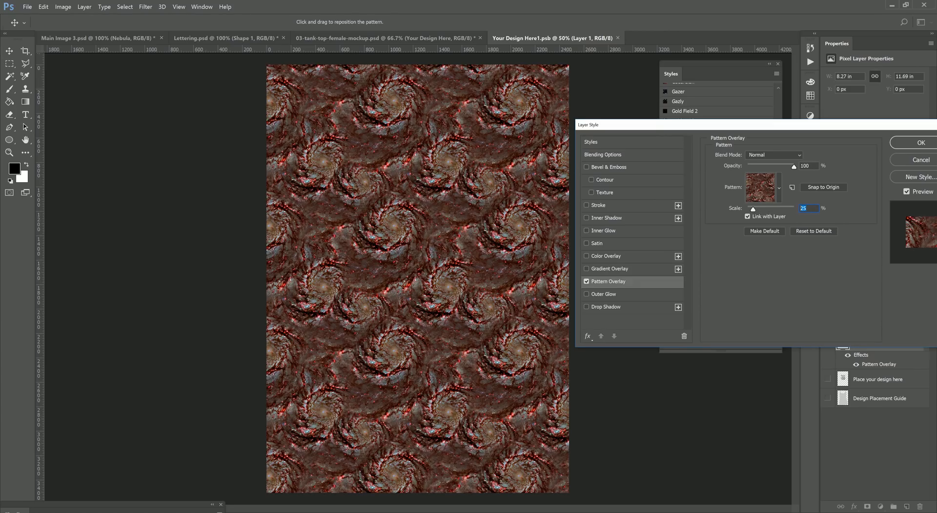
{"action": "type", "text": "10"}
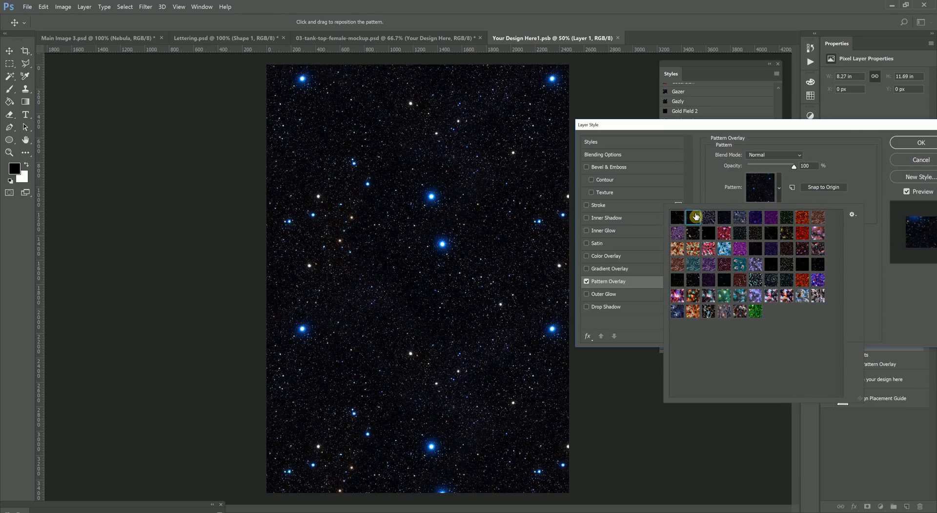
Confirm the starfield overlay and check it on the tank-top mockup
{"action": "left_click", "coordinate": [920, 142]}
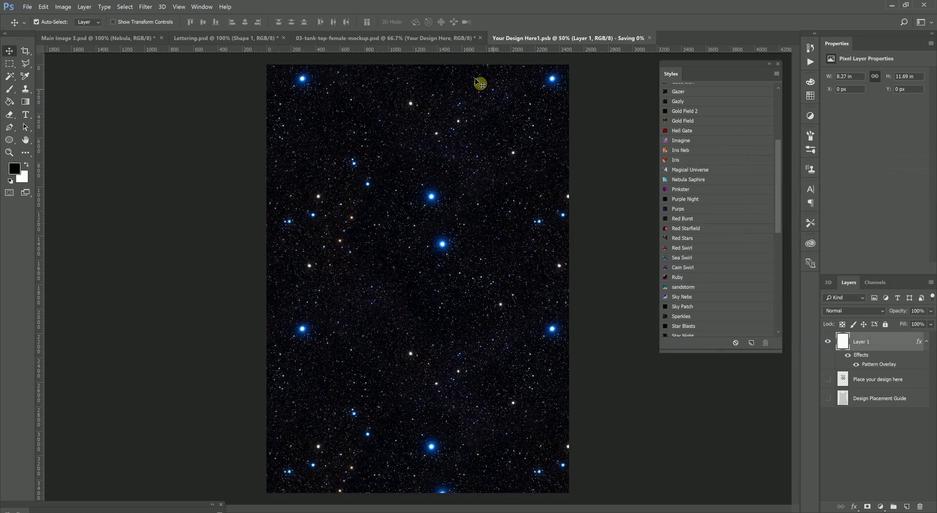
{"action": "left_click", "coordinate": [385, 38]}
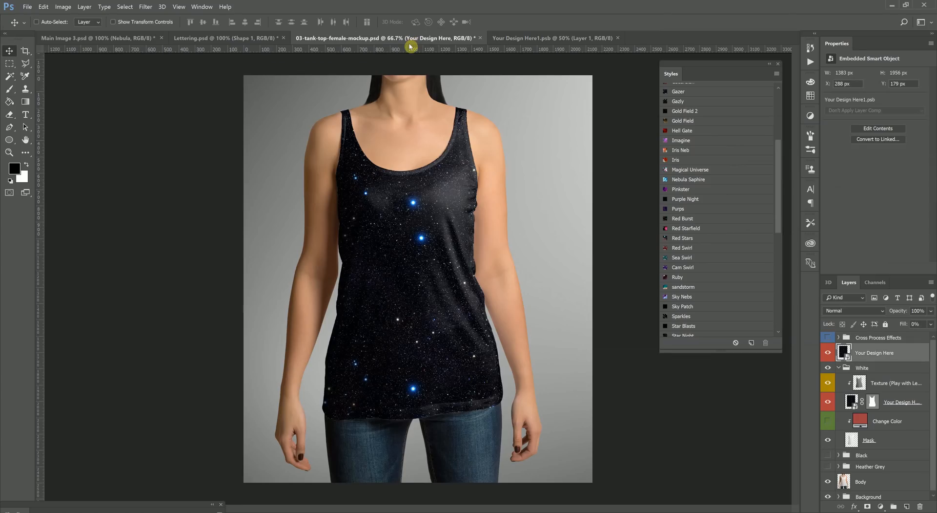
{"action": "mouse_move", "coordinate": [818, 300]}
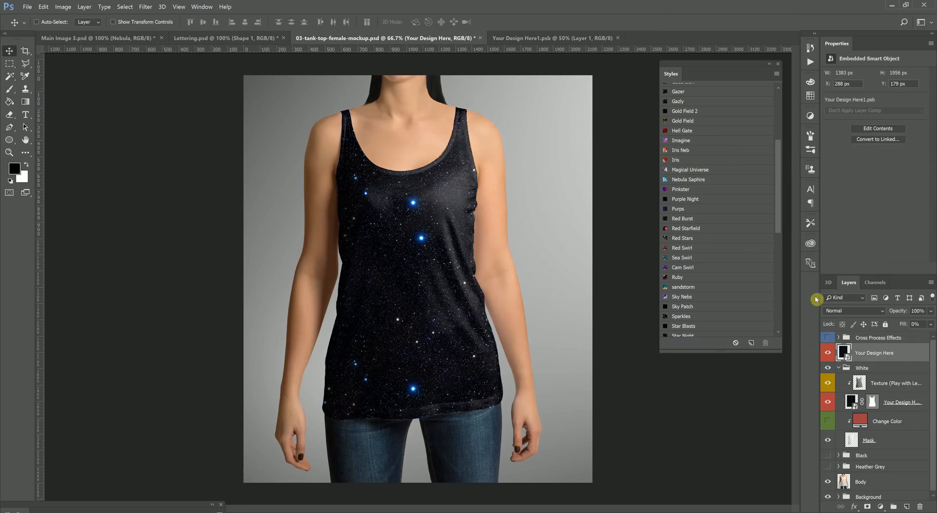
{"action": "left_click", "coordinate": [863, 367]}
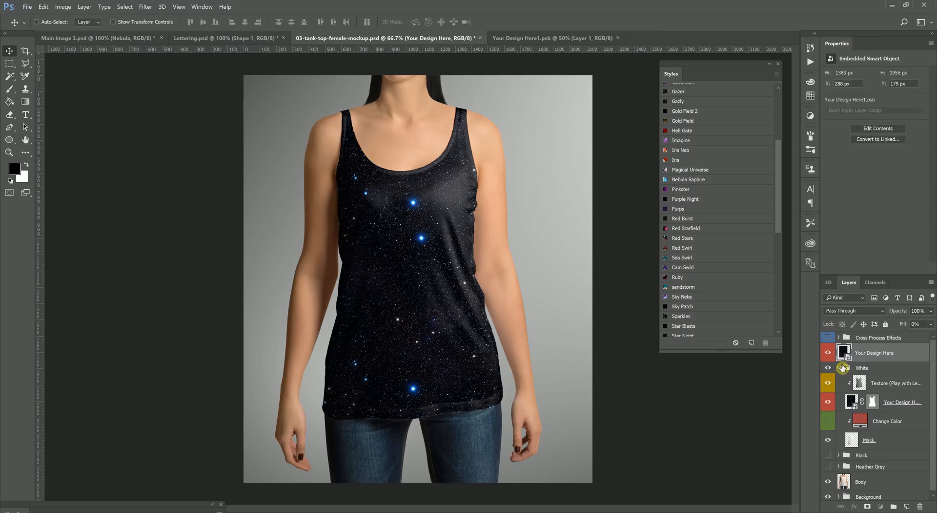
Back in the design, swap the overlay to a purple-blue nebula pattern
{"action": "left_click", "coordinate": [523, 38]}
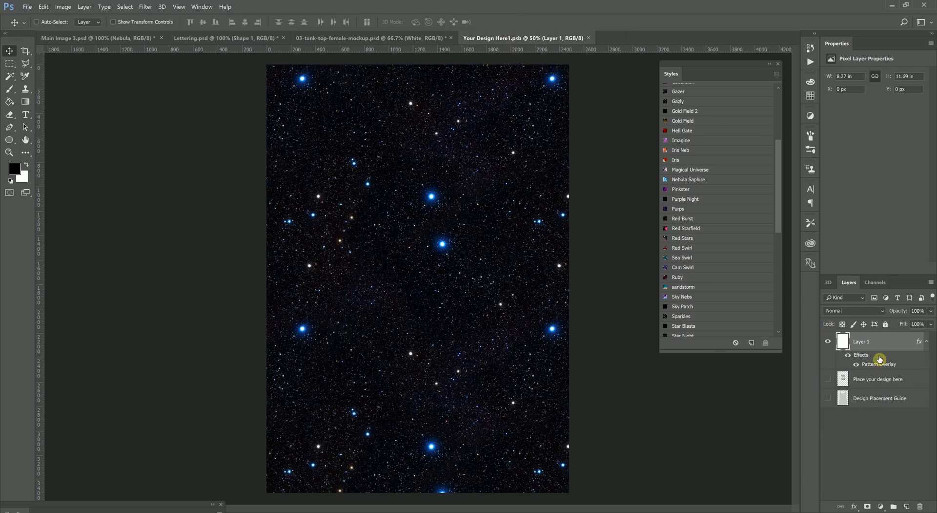
{"action": "double_click", "coordinate": [880, 364]}
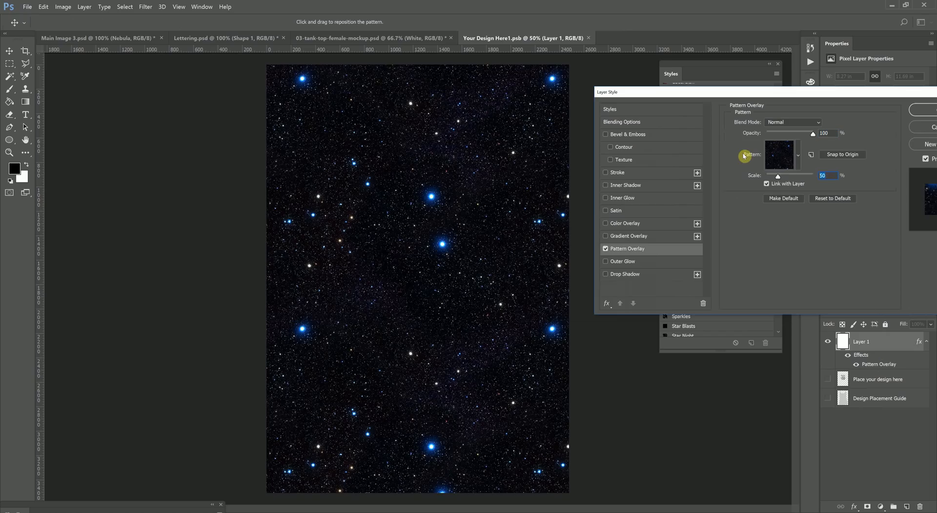
{"action": "left_click", "coordinate": [797, 155]}
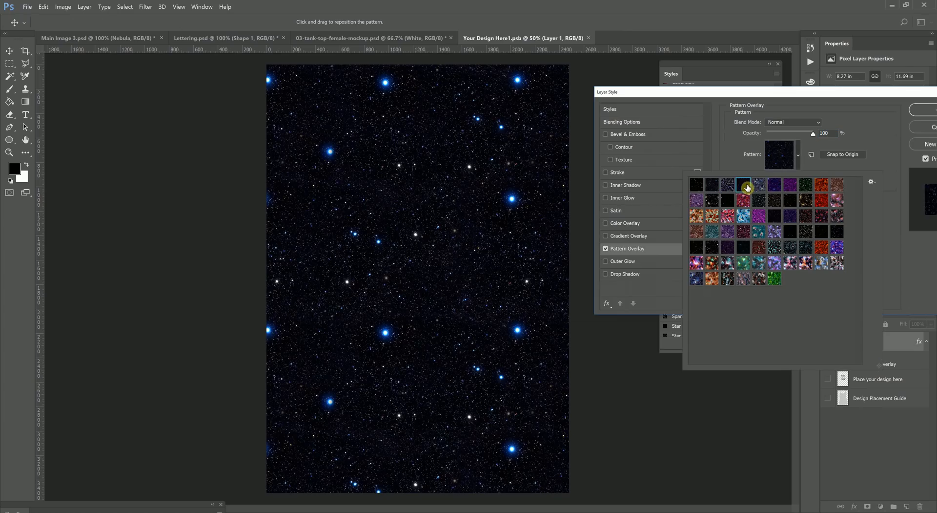
{"action": "left_click", "coordinate": [743, 187]}
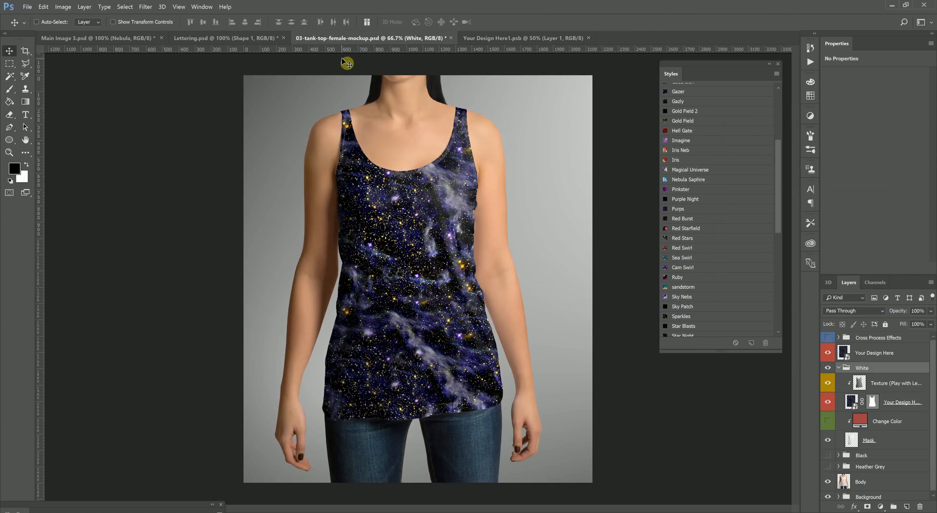
{"action": "mouse_move", "coordinate": [231, 41]}
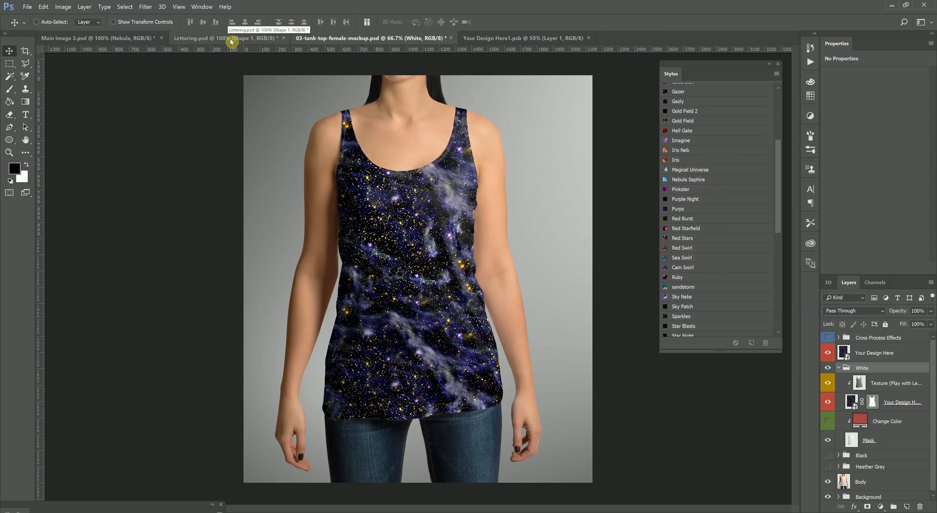
Change the design's Pattern Overlay to the red nebula pattern
{"action": "left_click", "coordinate": [523, 37]}
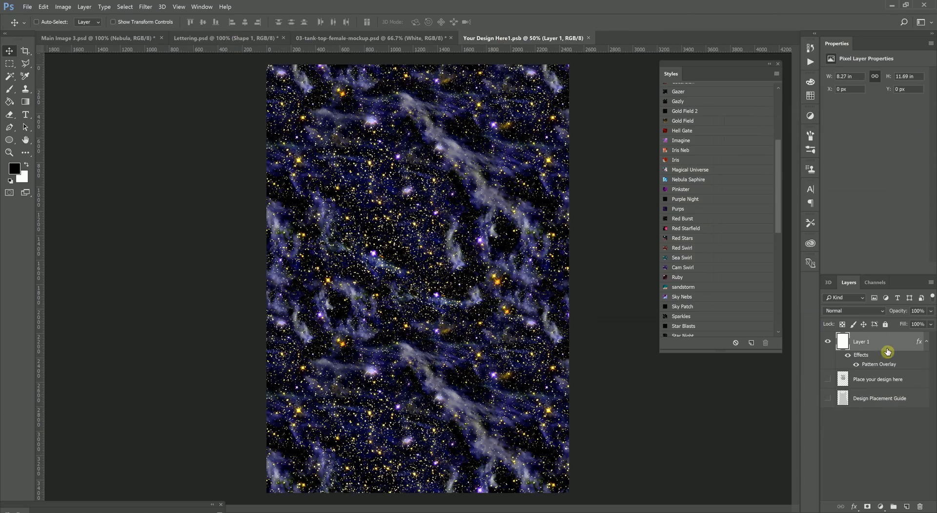
{"action": "double_click", "coordinate": [879, 364]}
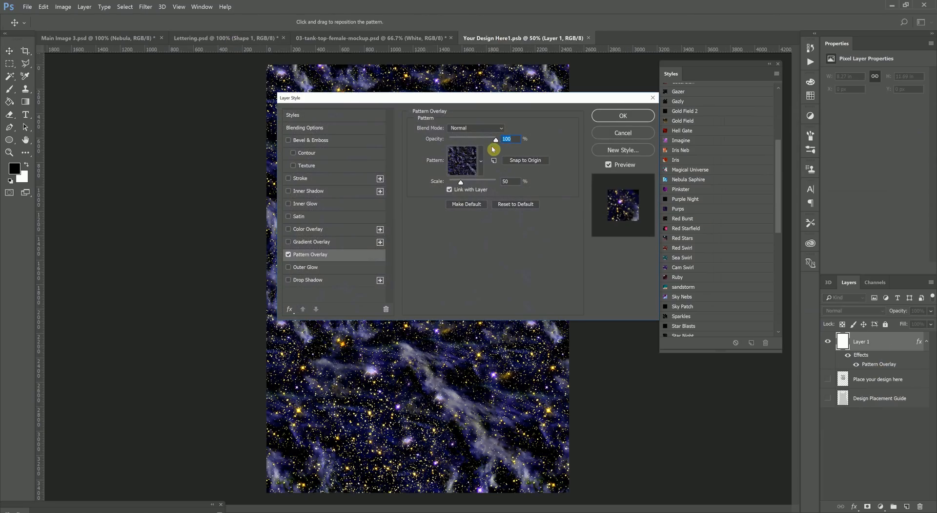
{"action": "left_click", "coordinate": [482, 162]}
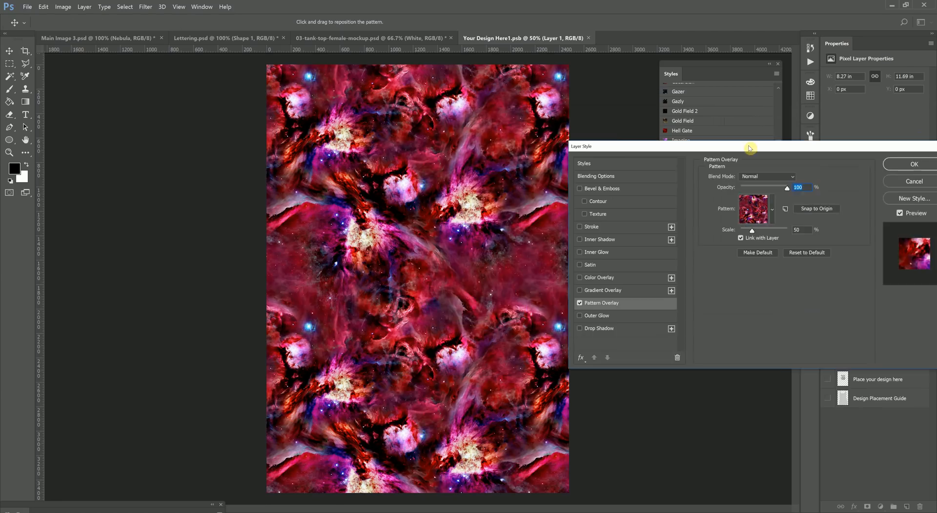
{"action": "left_click", "coordinate": [914, 163]}
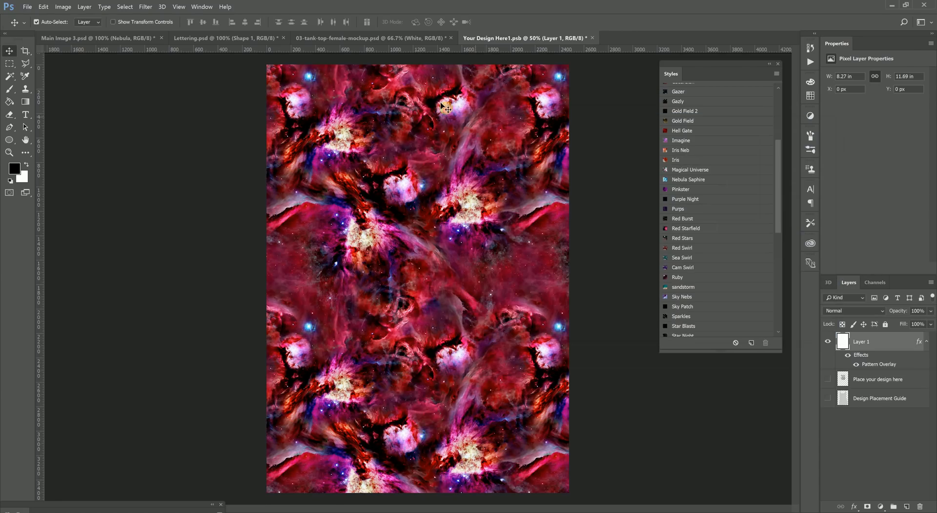
Check the red nebula on the mockup and Lettering documents, then return to the design
{"action": "left_click", "coordinate": [341, 38]}
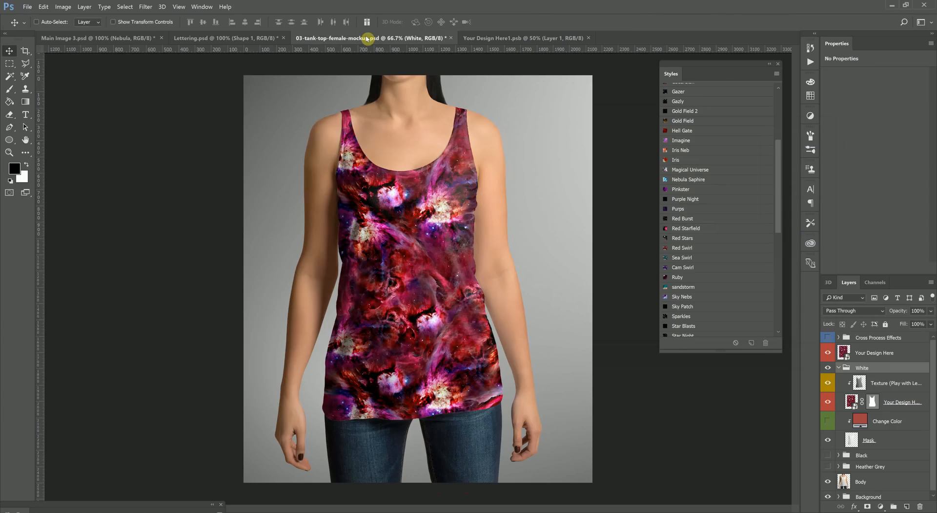
{"action": "mouse_move", "coordinate": [471, 56]}
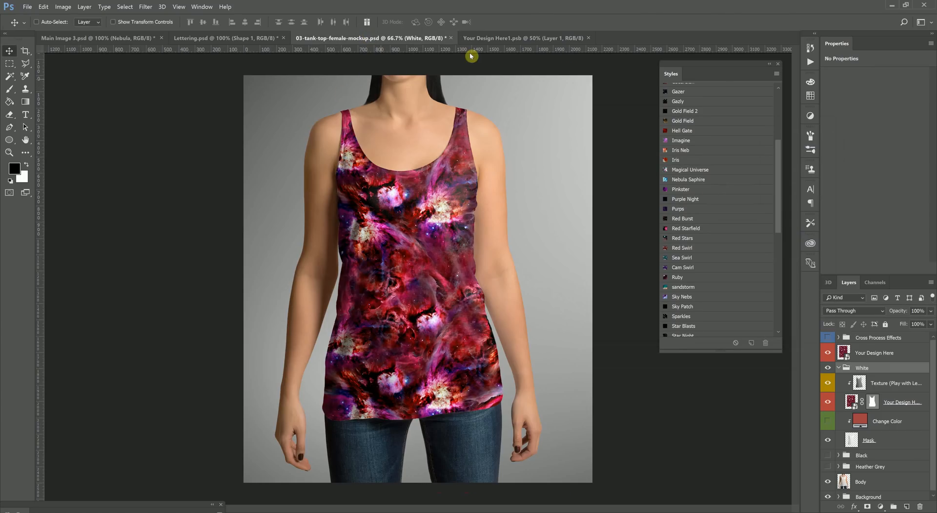
{"action": "left_click", "coordinate": [523, 37]}
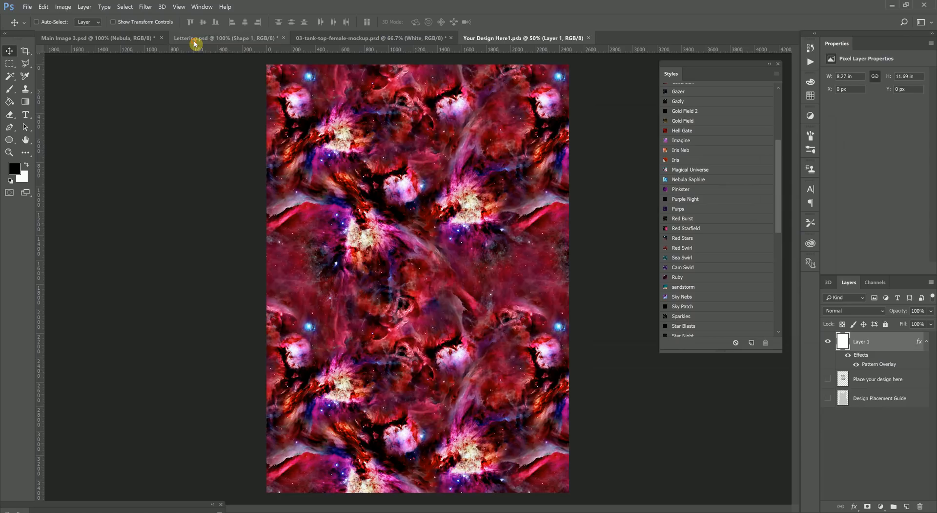
{"action": "left_click", "coordinate": [226, 38]}
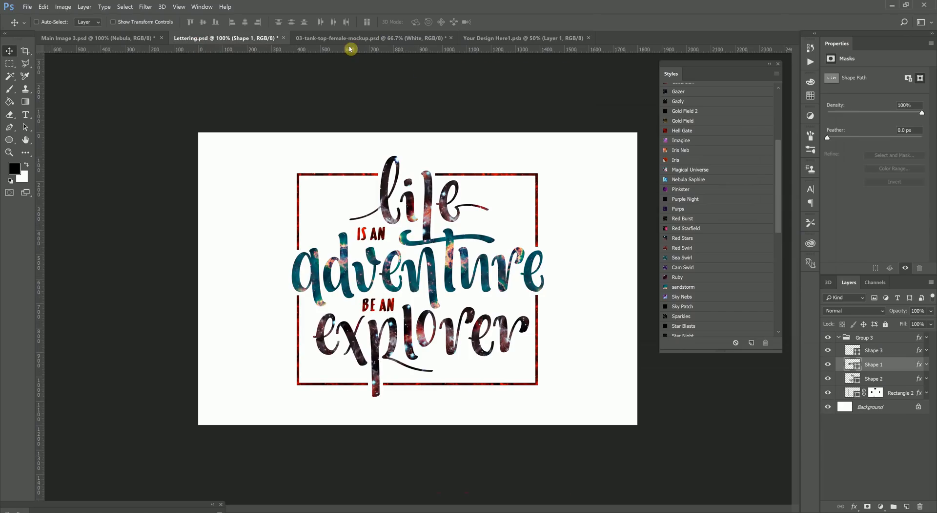
{"action": "left_click", "coordinate": [523, 37]}
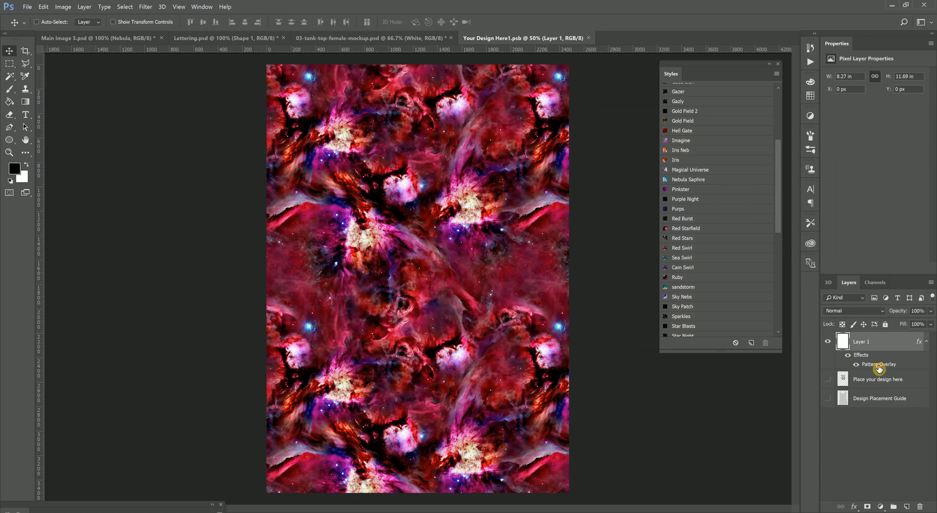
Add a teal (00ffb4) Color Overlay effect to the design layer
{"action": "double_click", "coordinate": [880, 363]}
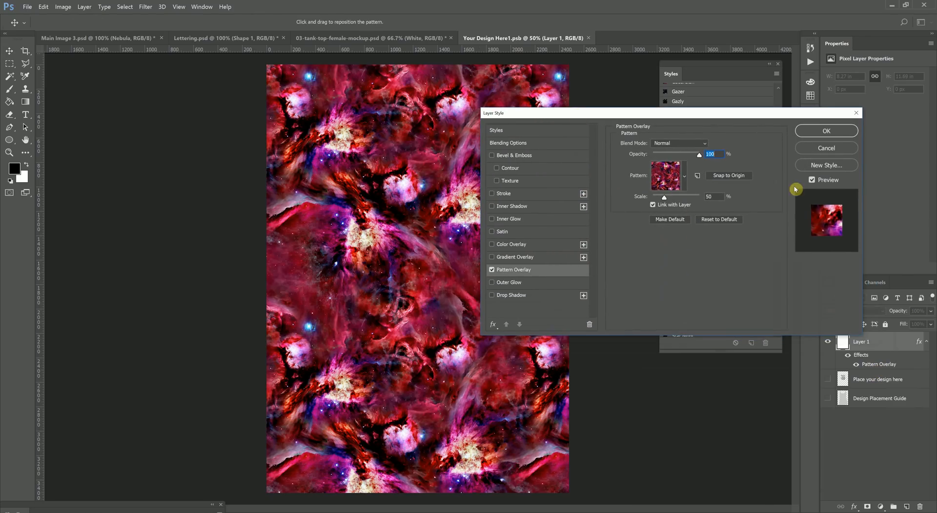
{"action": "left_click", "coordinate": [826, 130]}
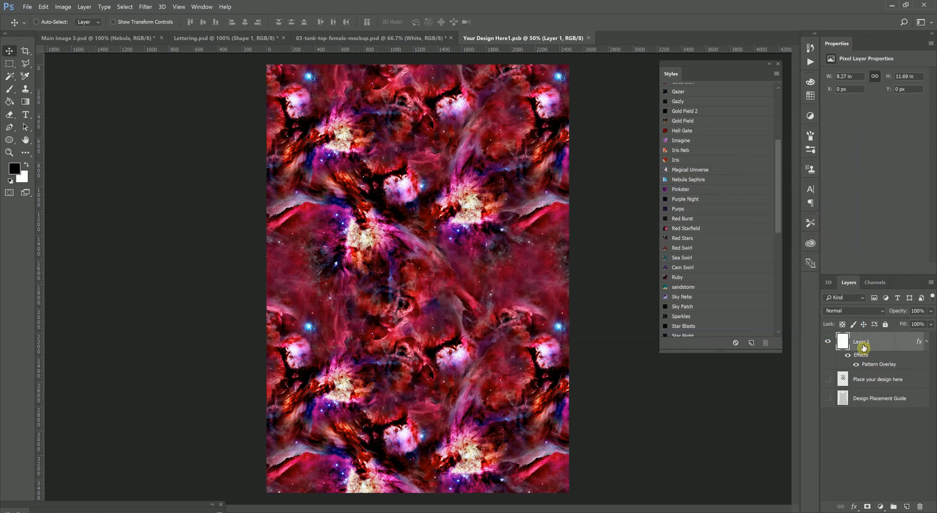
{"action": "double_click", "coordinate": [862, 355]}
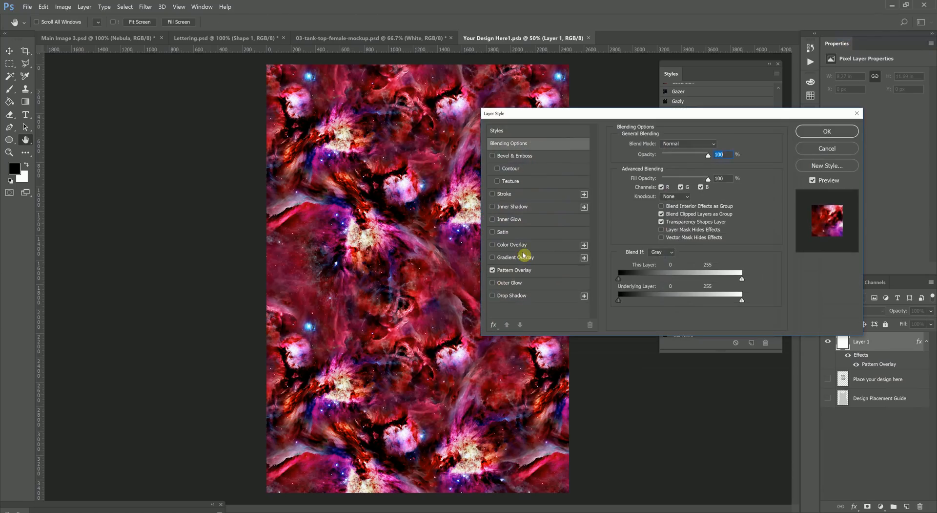
{"action": "left_click", "coordinate": [493, 244]}
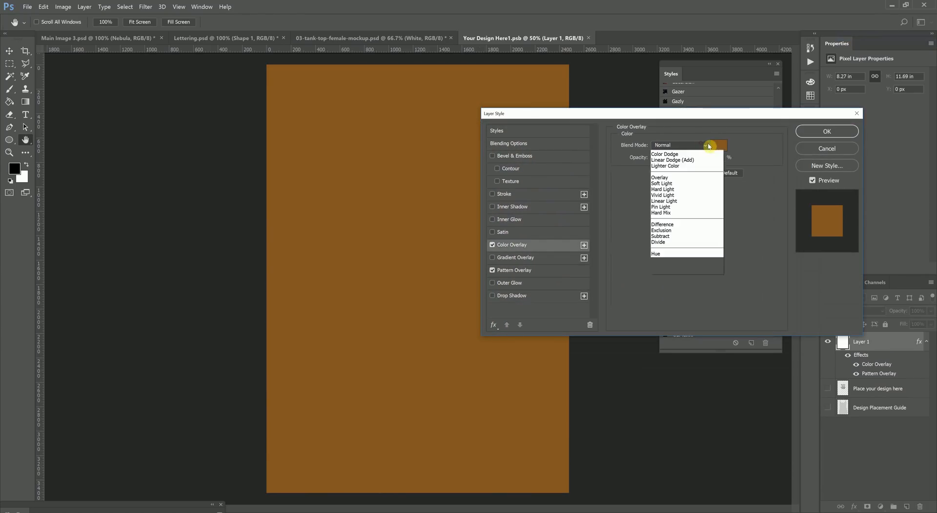
{"action": "left_click", "coordinate": [662, 253]}
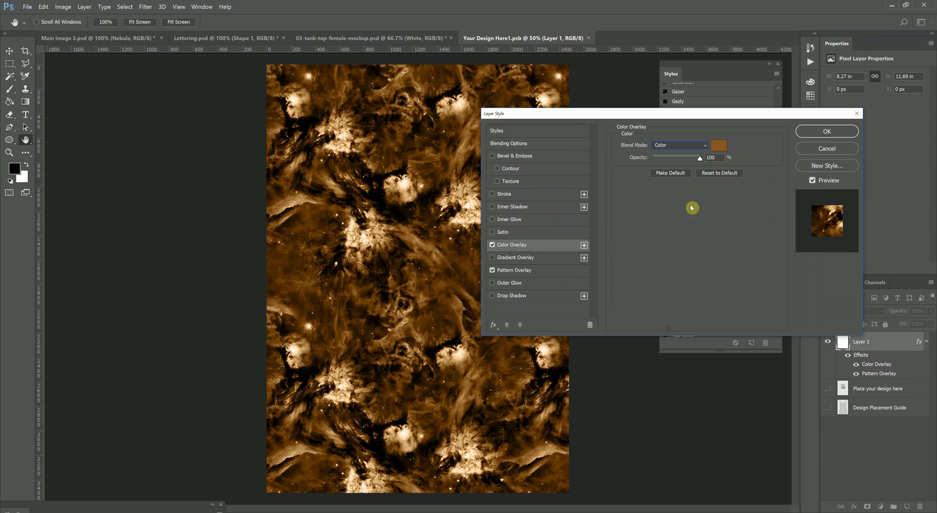
{"action": "left_click", "coordinate": [720, 144]}
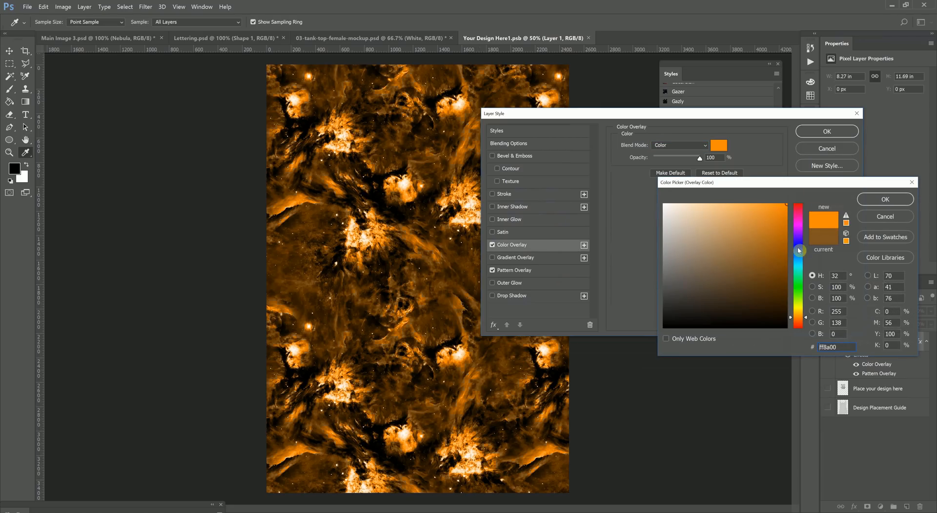
{"action": "left_click", "coordinate": [798, 265]}
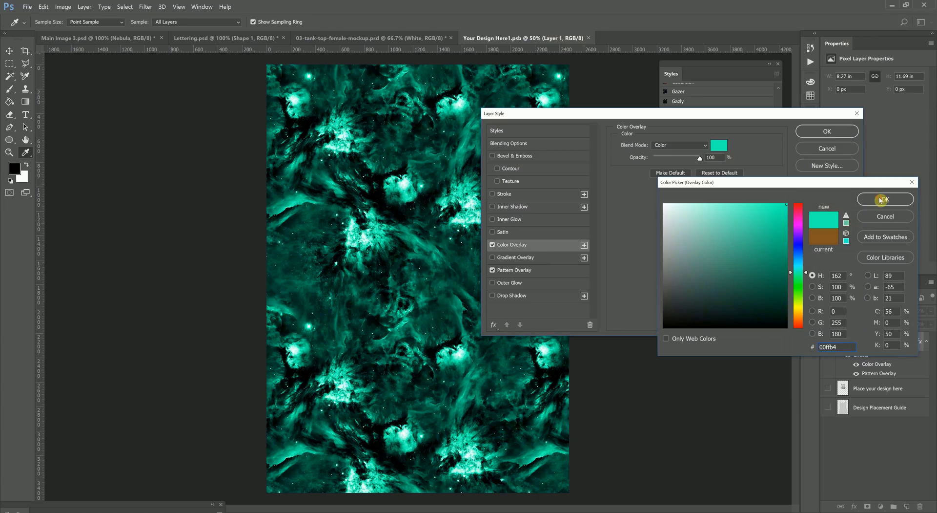
{"action": "left_click", "coordinate": [885, 199]}
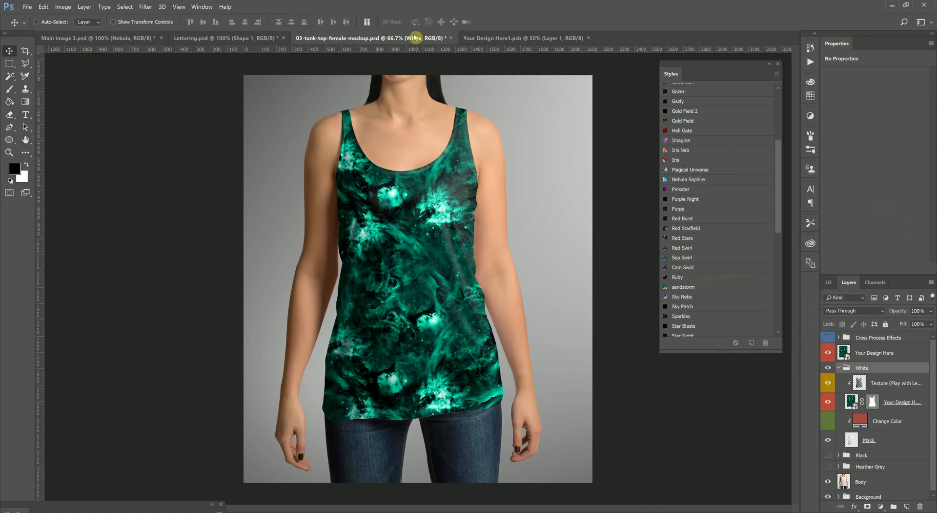
Preview teal nebula and spiral galaxy patterns, discard them, and hide the Color Overlay
{"action": "left_click", "coordinate": [525, 38]}
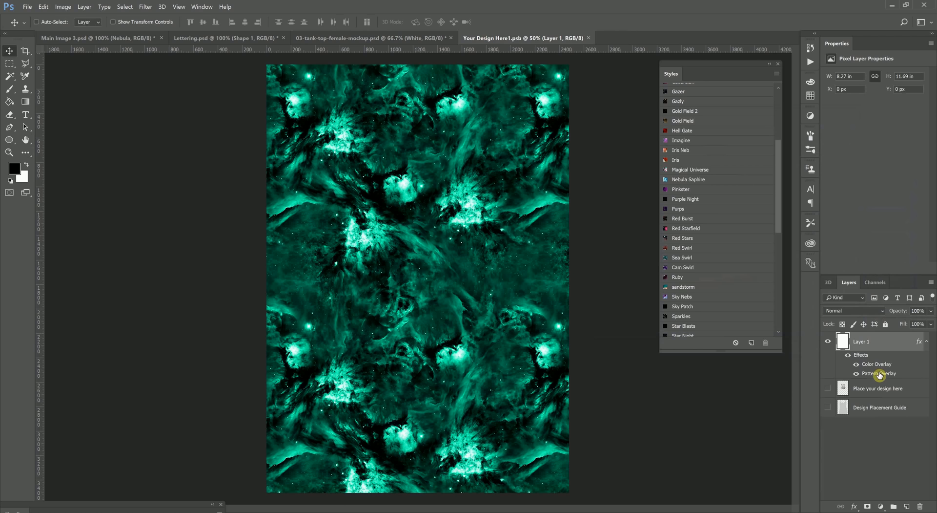
{"action": "double_click", "coordinate": [879, 373]}
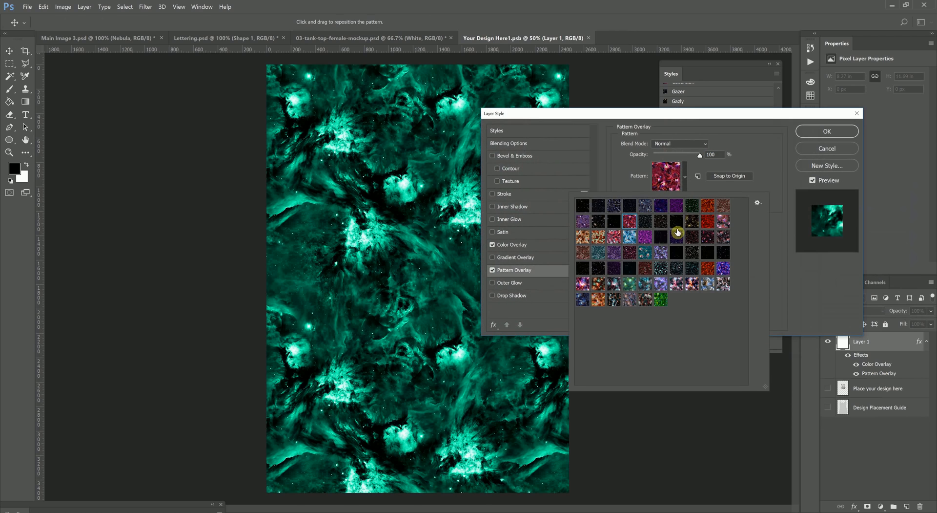
{"action": "left_click", "coordinate": [629, 286]}
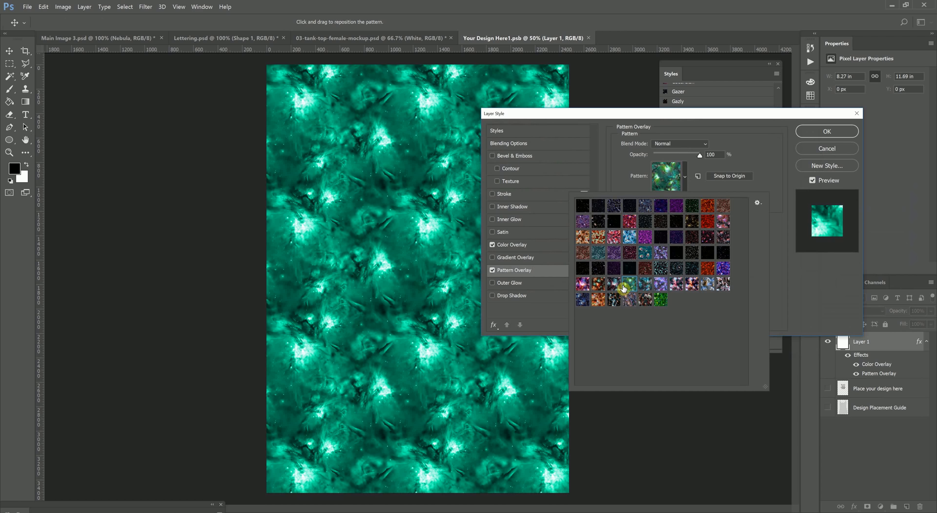
{"action": "left_click", "coordinate": [613, 252]}
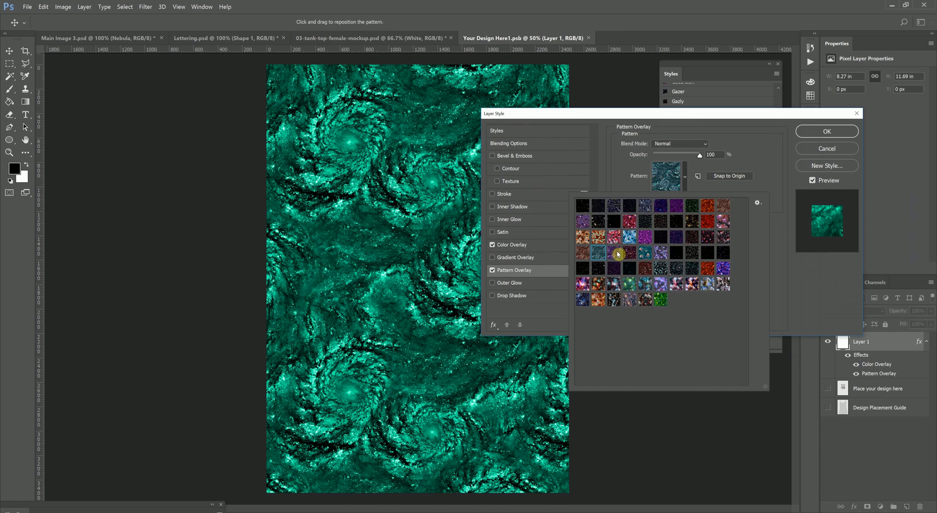
{"action": "left_click", "coordinate": [826, 131]}
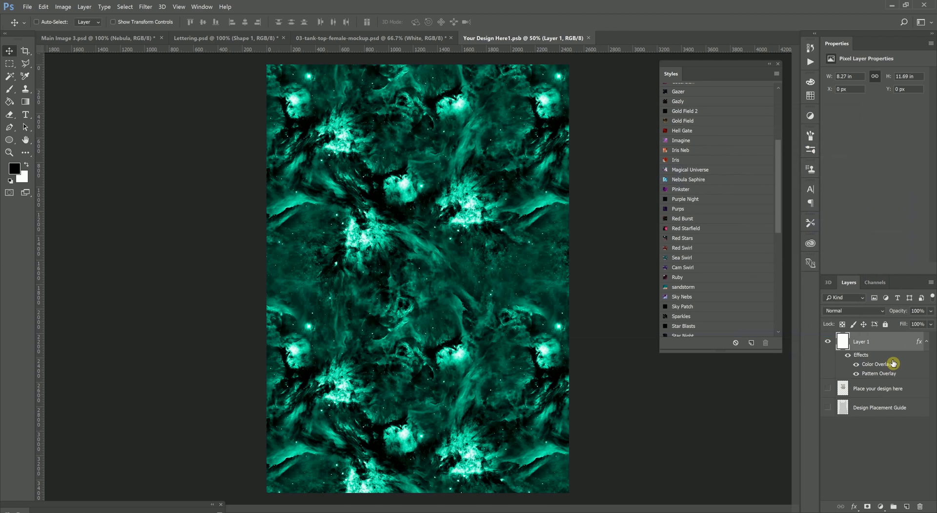
{"action": "left_click", "coordinate": [847, 363]}
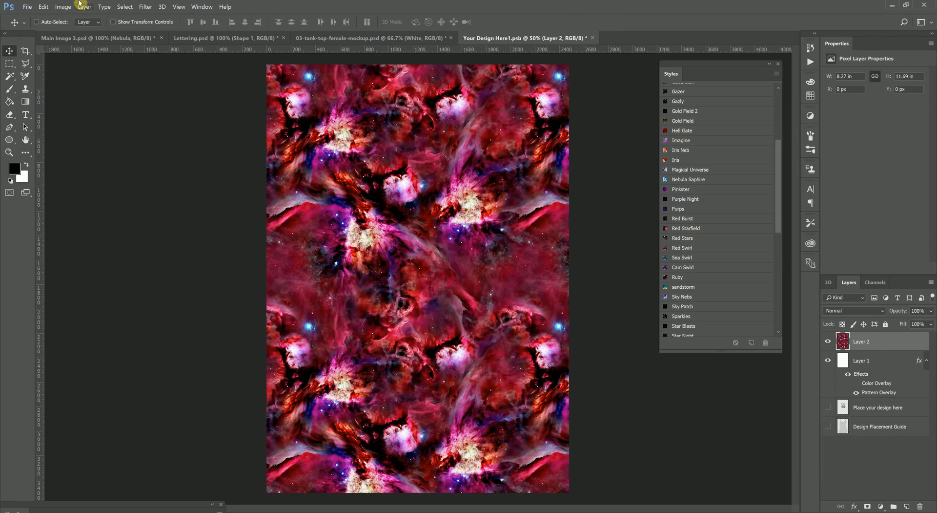
Add a Hue/Saturation adjustment layer shifting the hue, and delete Layer 2
{"action": "left_click", "coordinate": [63, 6]}
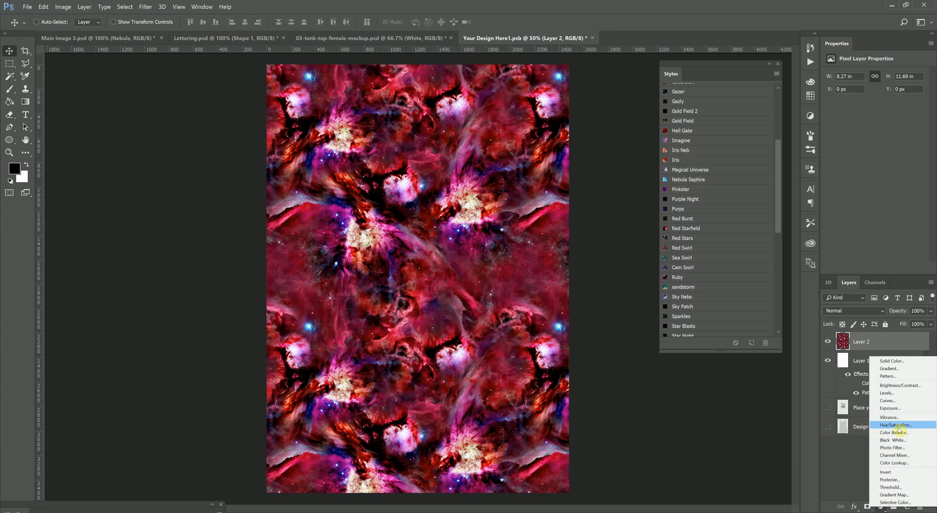
{"action": "left_click", "coordinate": [895, 425]}
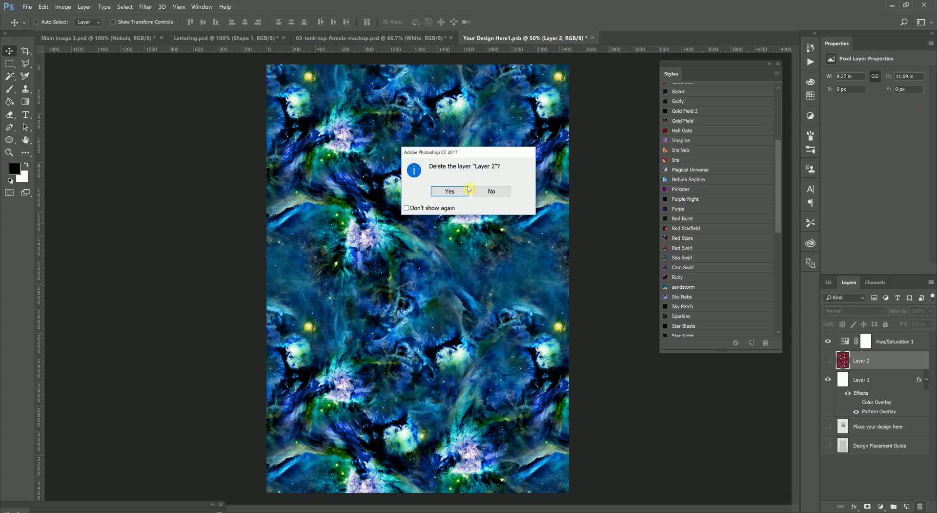
{"action": "left_click", "coordinate": [449, 190]}
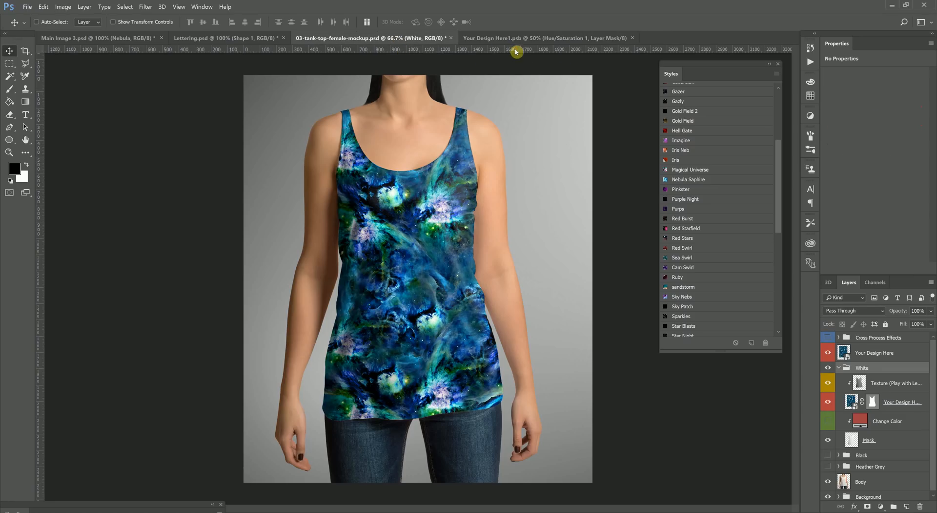
Reopen Layer 1's Pattern Overlay settings in the Your Design Here1.psb document
{"action": "left_click", "coordinate": [545, 38]}
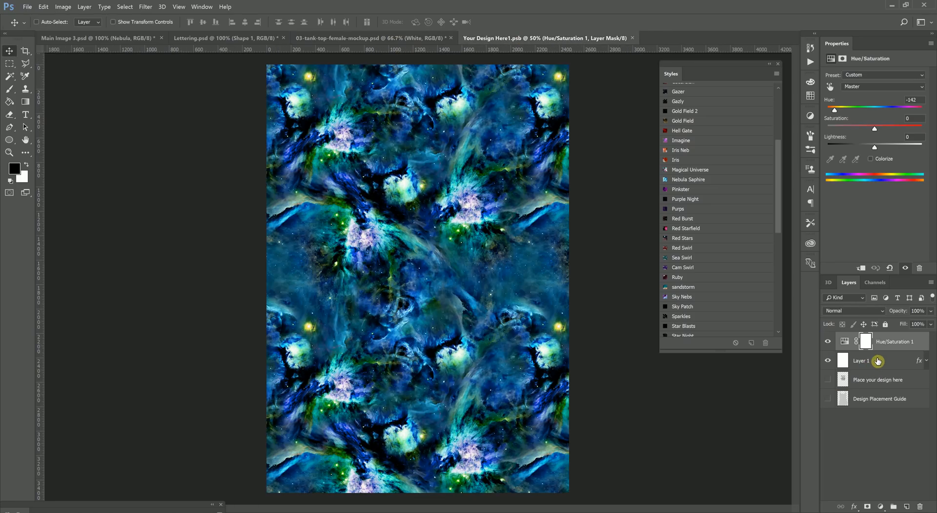
{"action": "left_click", "coordinate": [861, 361]}
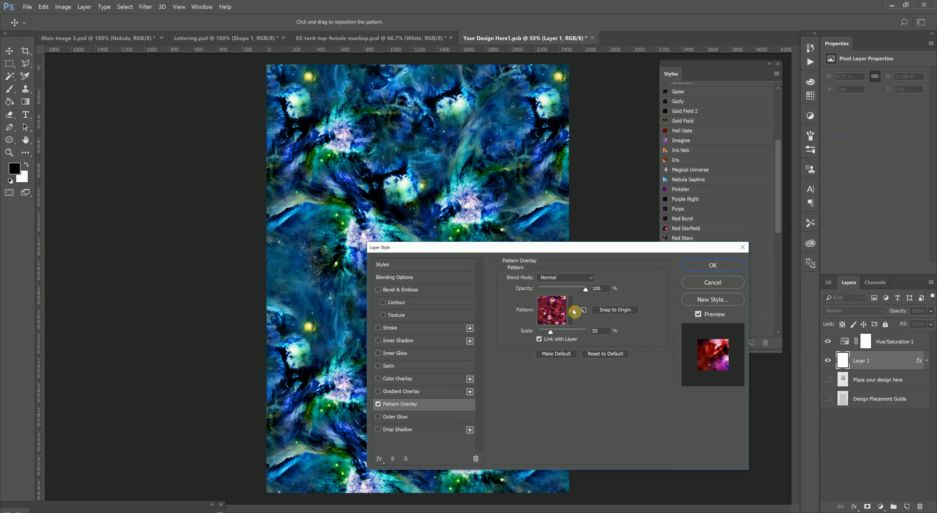
Preview green starfield, spiral galaxy and blue-gold nebula patterns, then accept the chosen one
{"action": "left_click", "coordinate": [570, 310]}
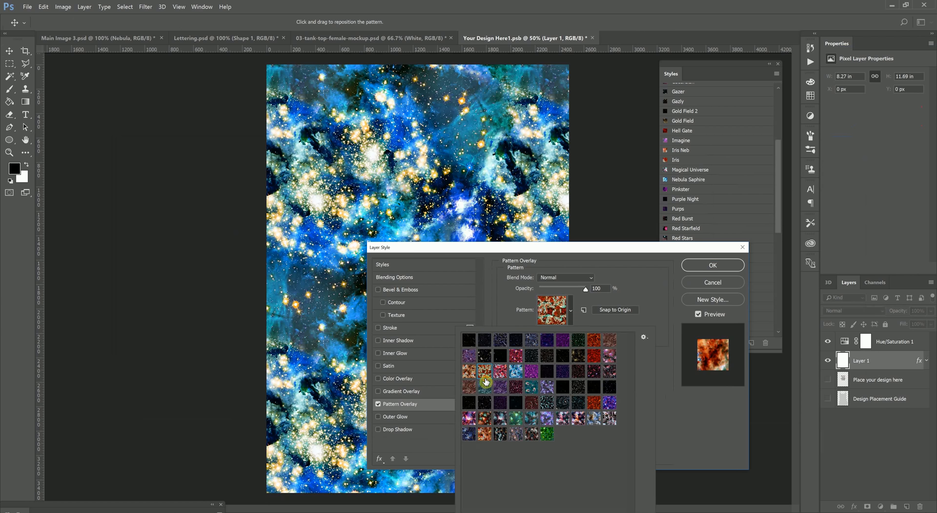
{"action": "left_click", "coordinate": [509, 433]}
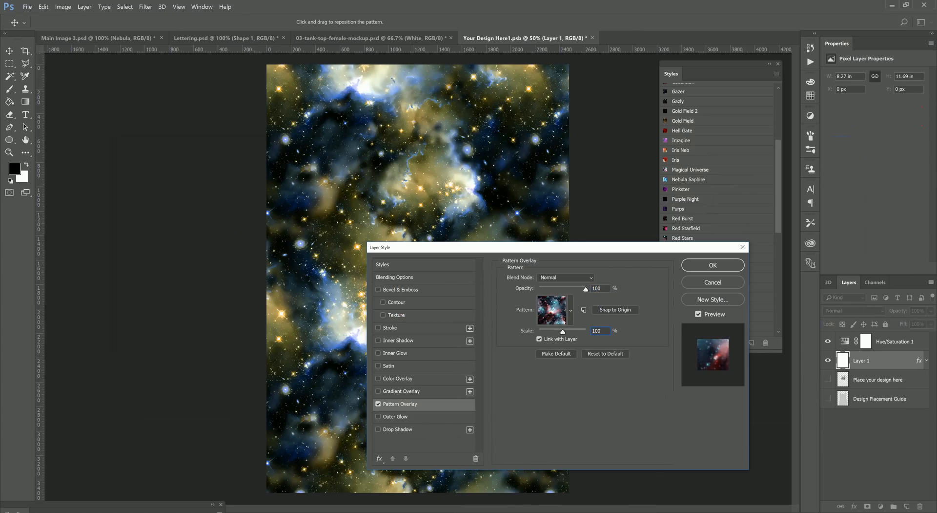
{"action": "left_click", "coordinate": [553, 309]}
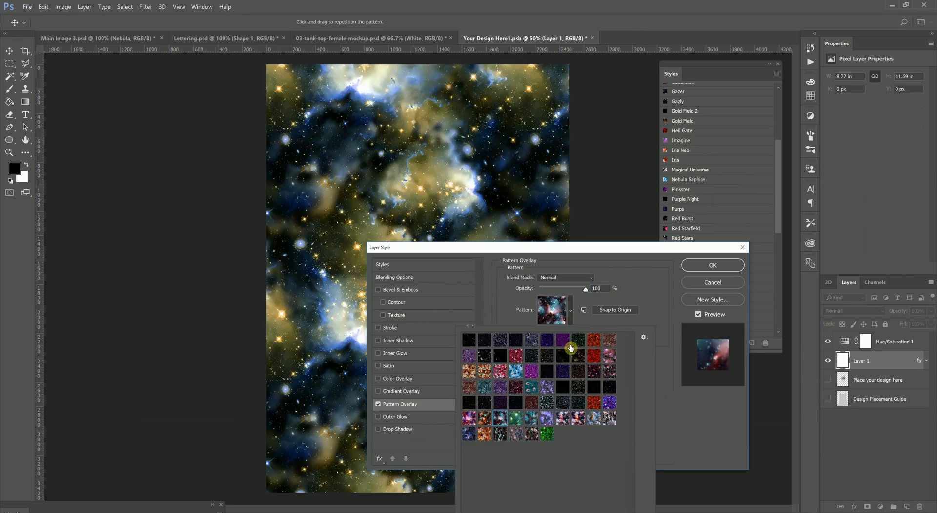
{"action": "left_click", "coordinate": [547, 340]}
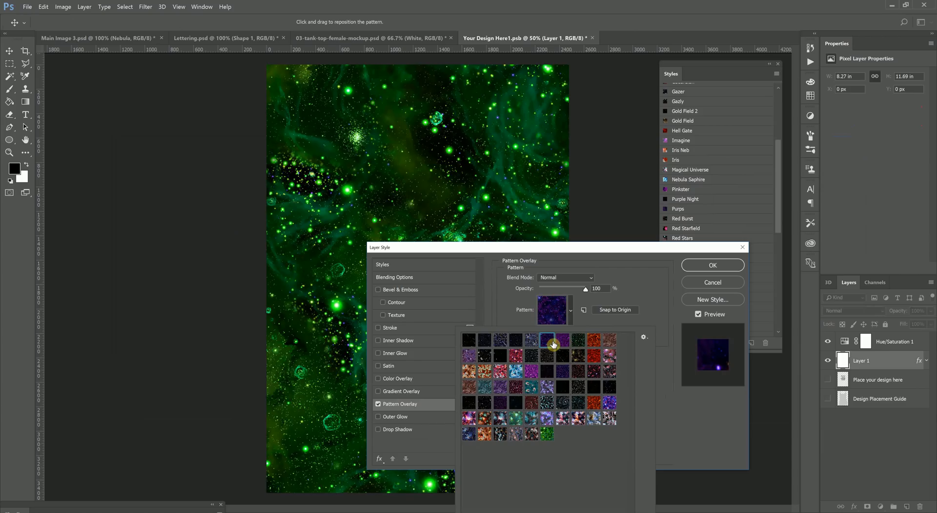
{"action": "left_click", "coordinate": [593, 339]}
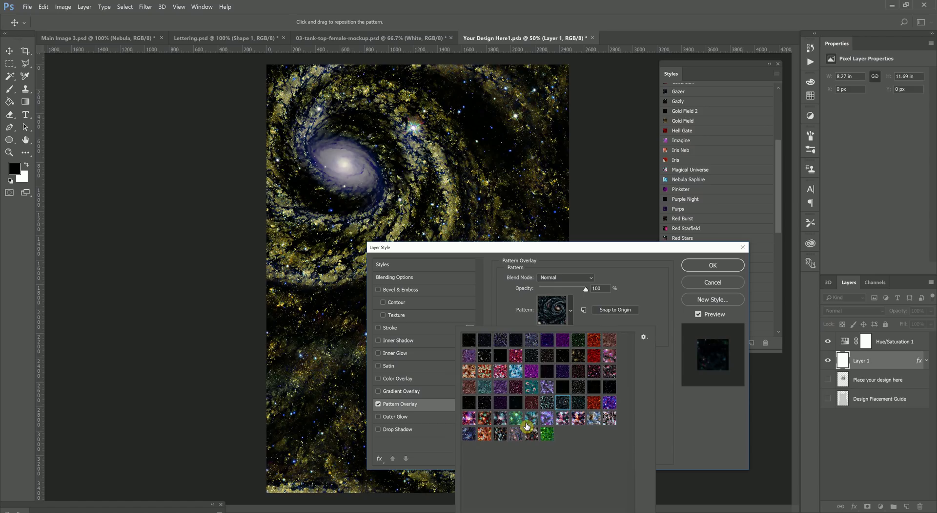
{"action": "left_click", "coordinate": [501, 433]}
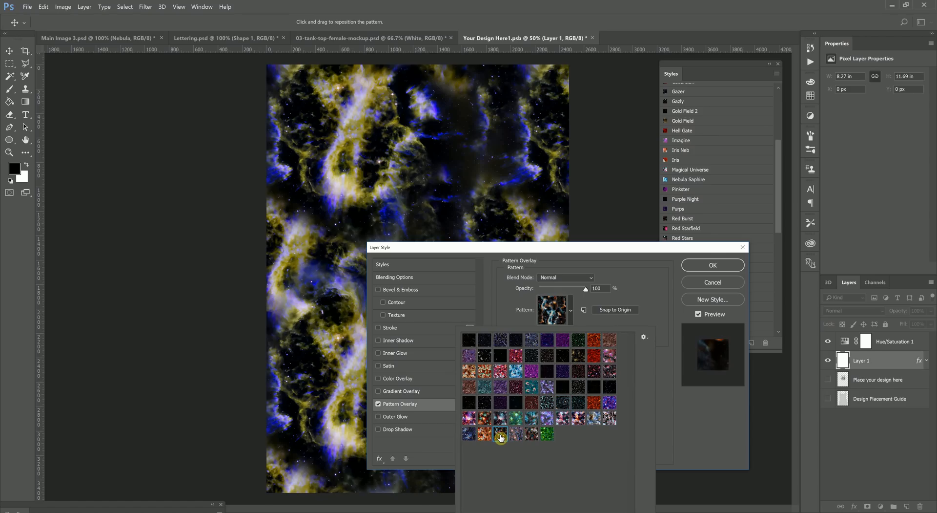
{"action": "mouse_move", "coordinate": [694, 279]}
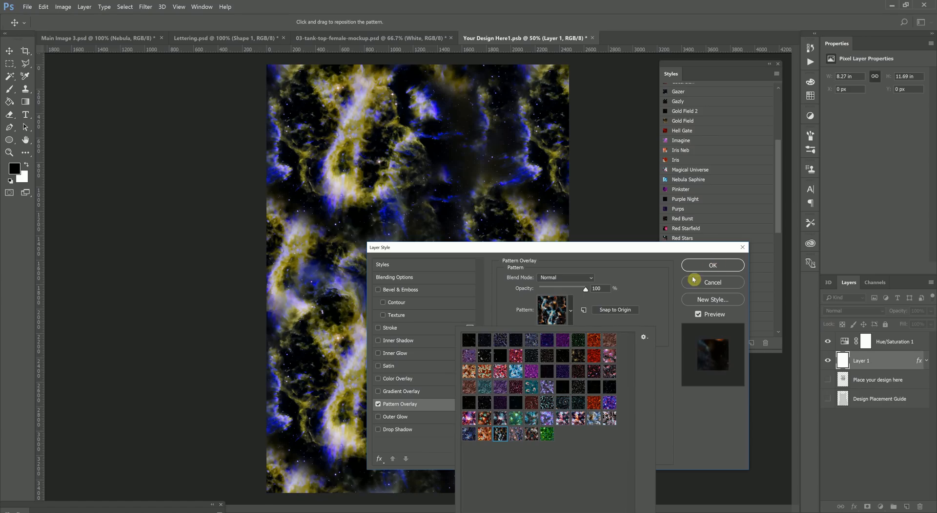
{"action": "left_click", "coordinate": [712, 265]}
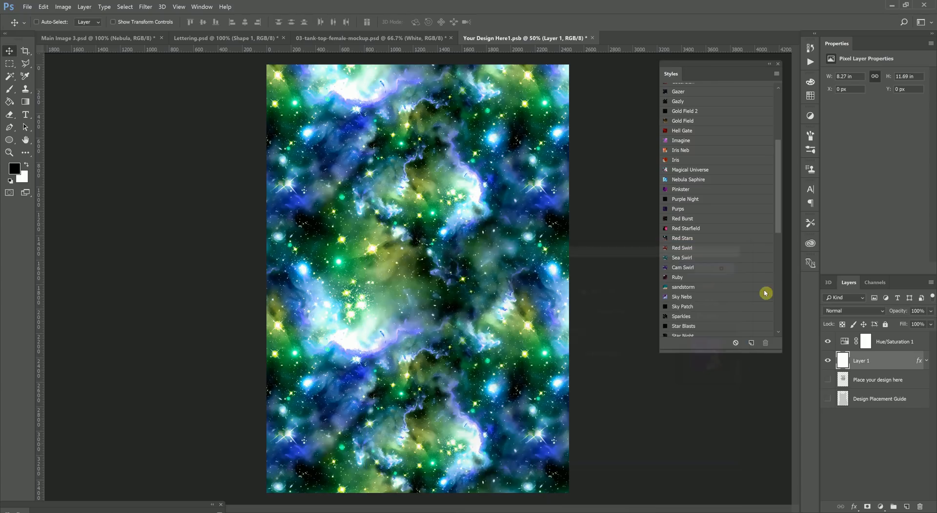
Set Hue/Saturation to Hue +69, Saturation -48, Lightness -7, then view the Nebula kit document
{"action": "left_click", "coordinate": [865, 341]}
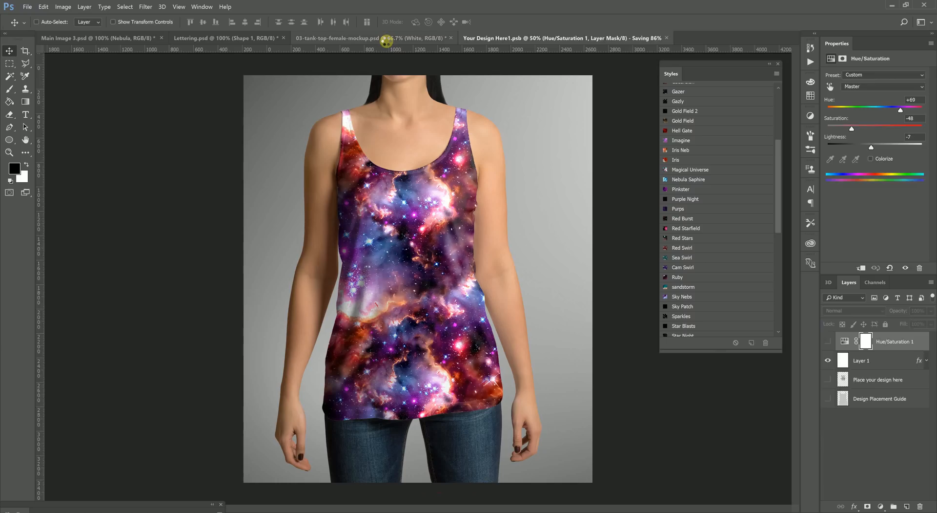
{"action": "left_click", "coordinate": [545, 37]}
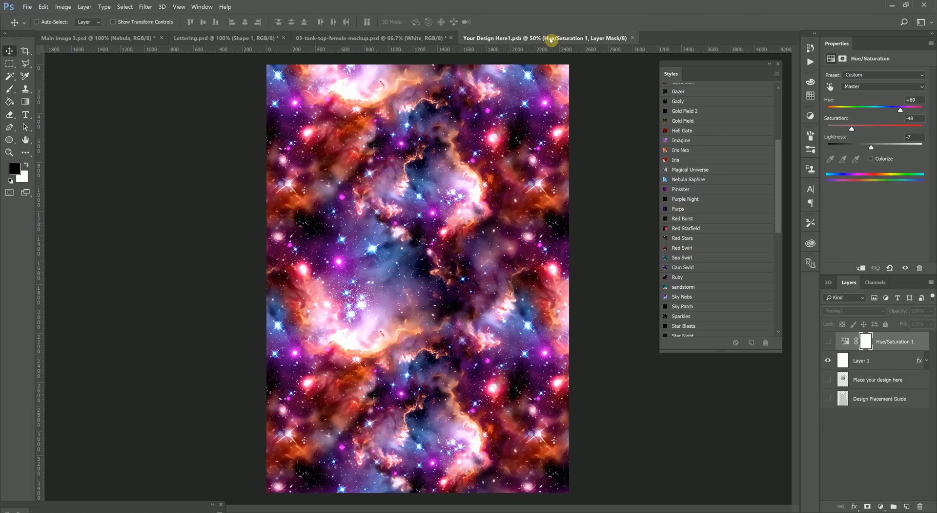
{"action": "left_click", "coordinate": [99, 38]}
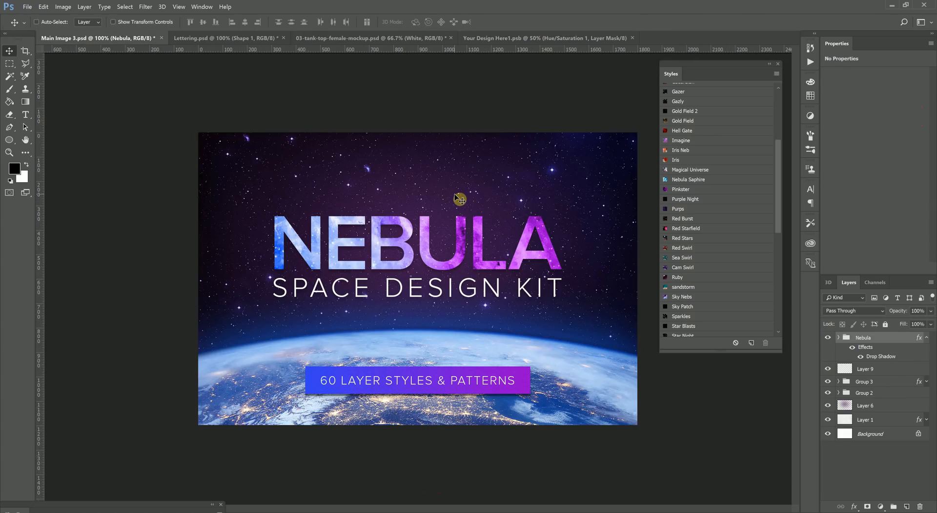